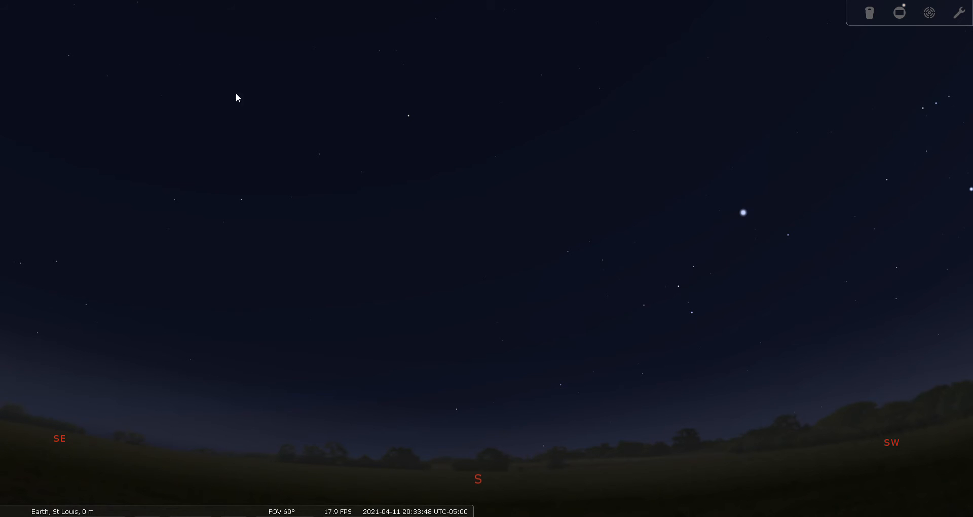
mouse_move(501, 90)
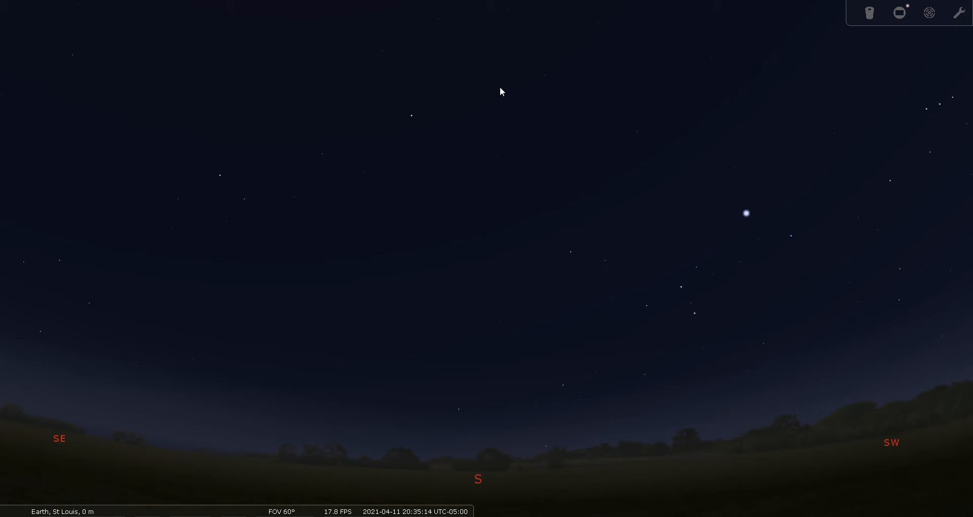
mouse_move(548, 158)
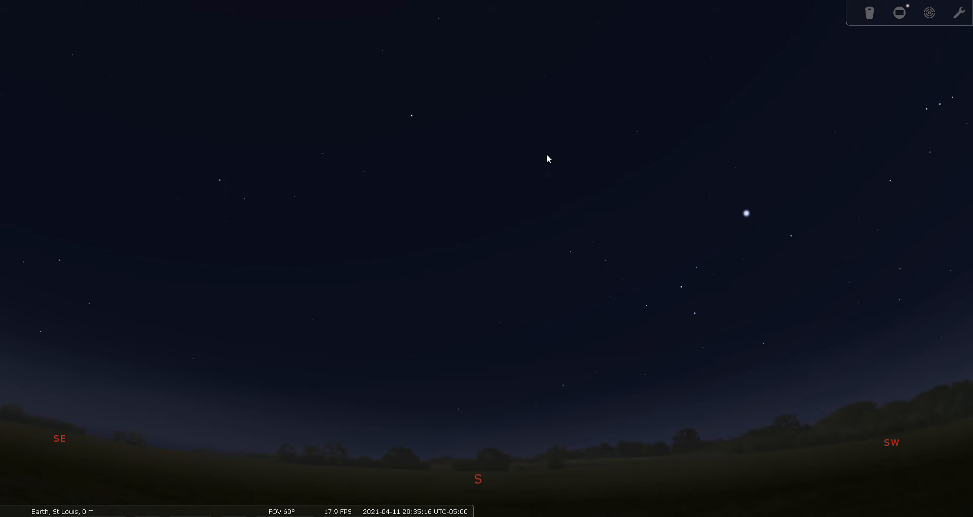
mouse_move(501, 255)
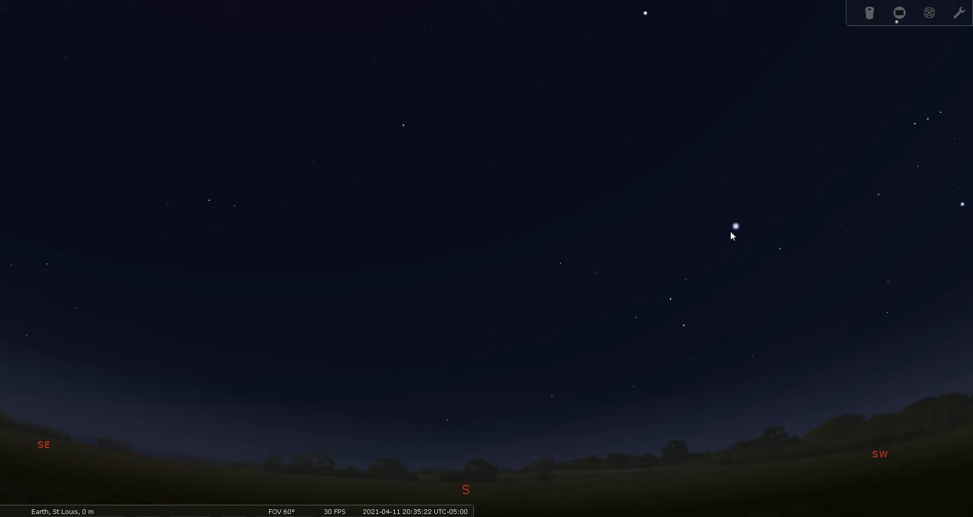
mouse_move(497, 239)
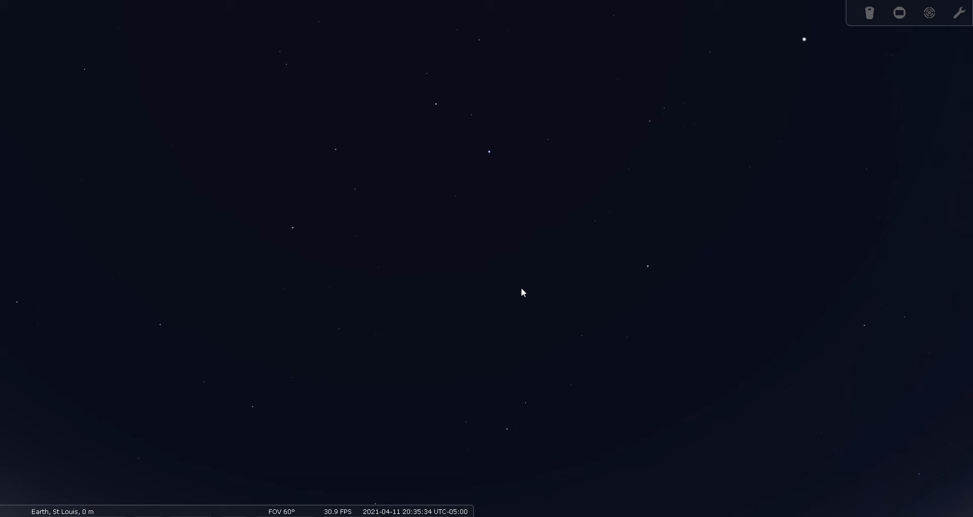
mouse_move(540, 304)
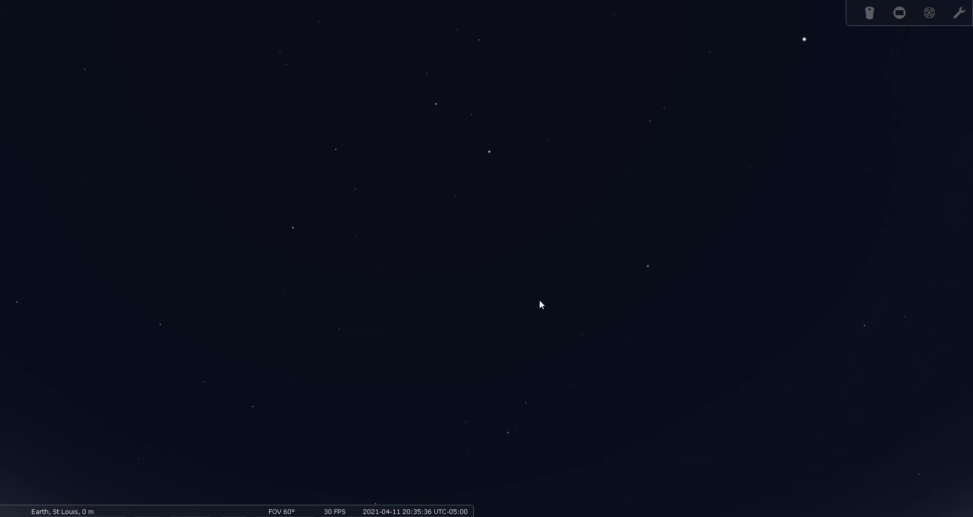
mouse_move(546, 254)
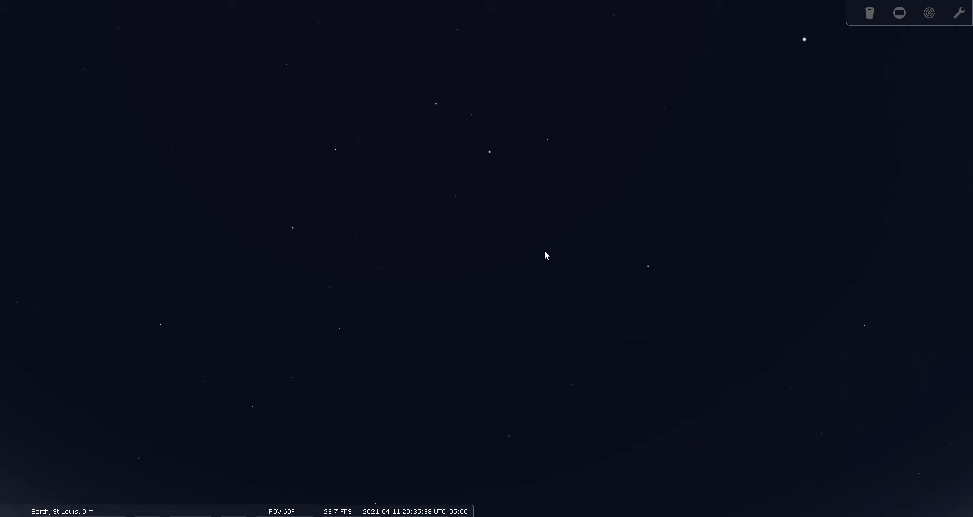
mouse_move(425, 85)
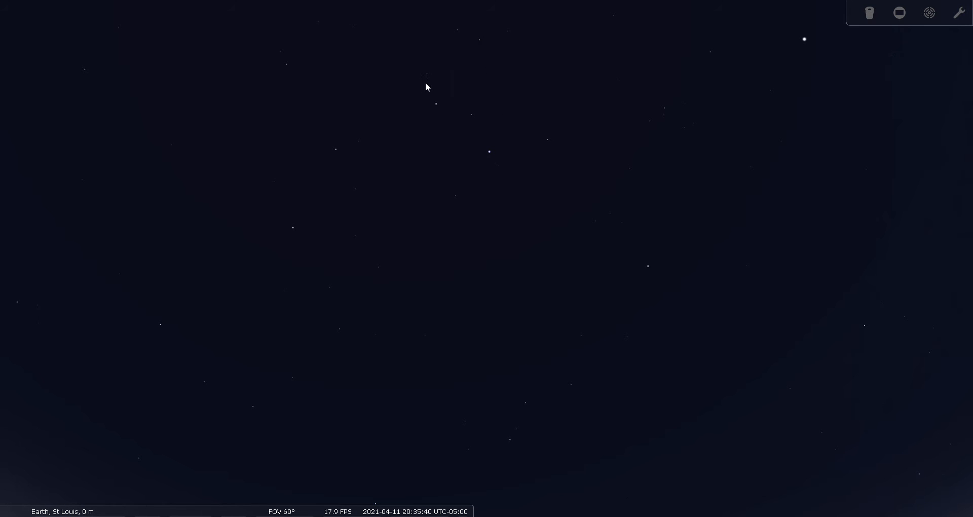
mouse_move(474, 112)
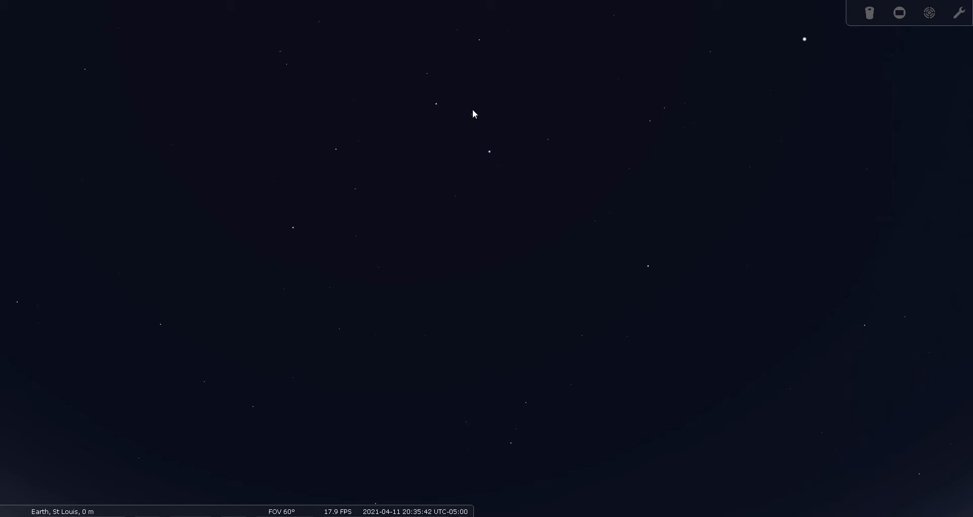
mouse_move(469, 41)
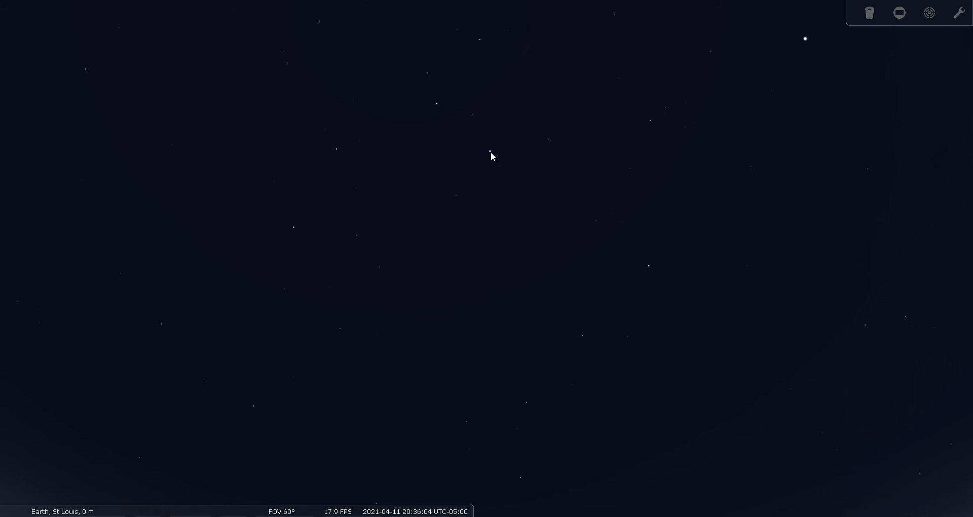
click(490, 152)
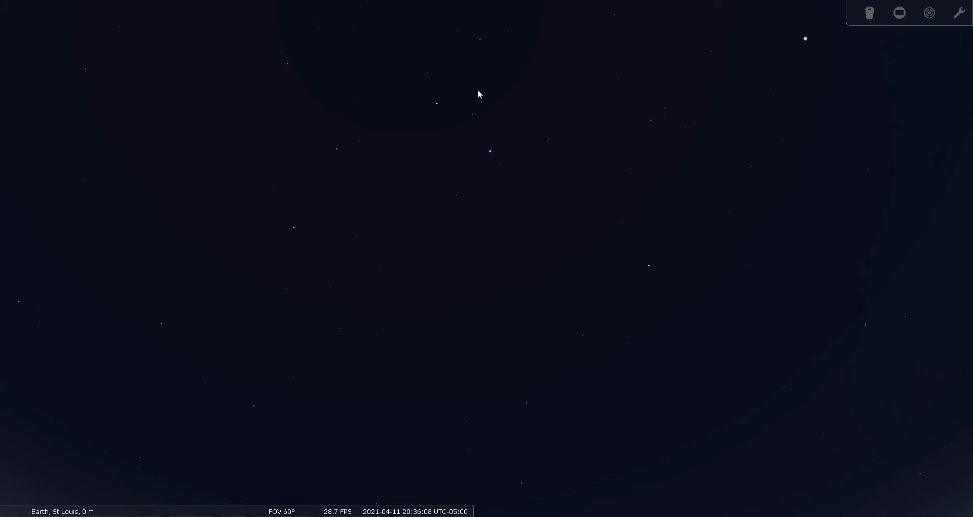
mouse_move(481, 43)
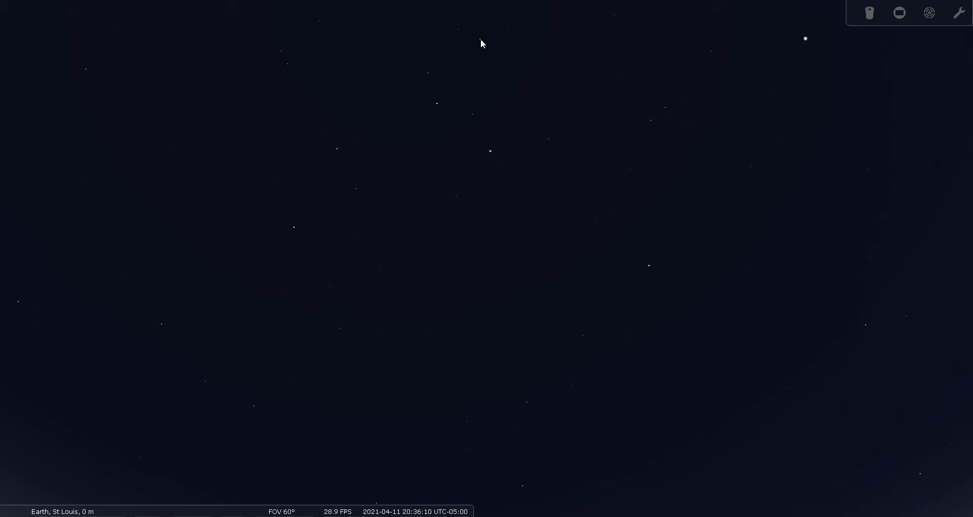
click(479, 39)
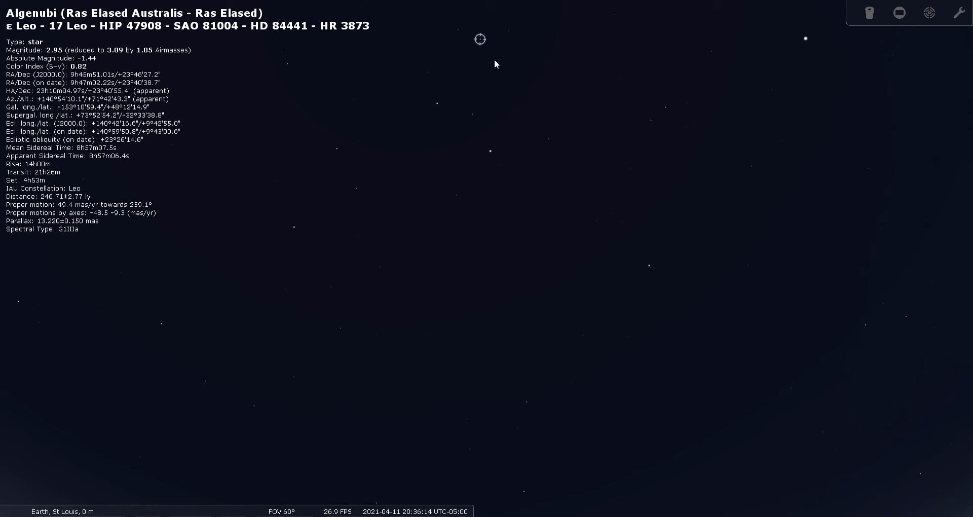
mouse_move(503, 73)
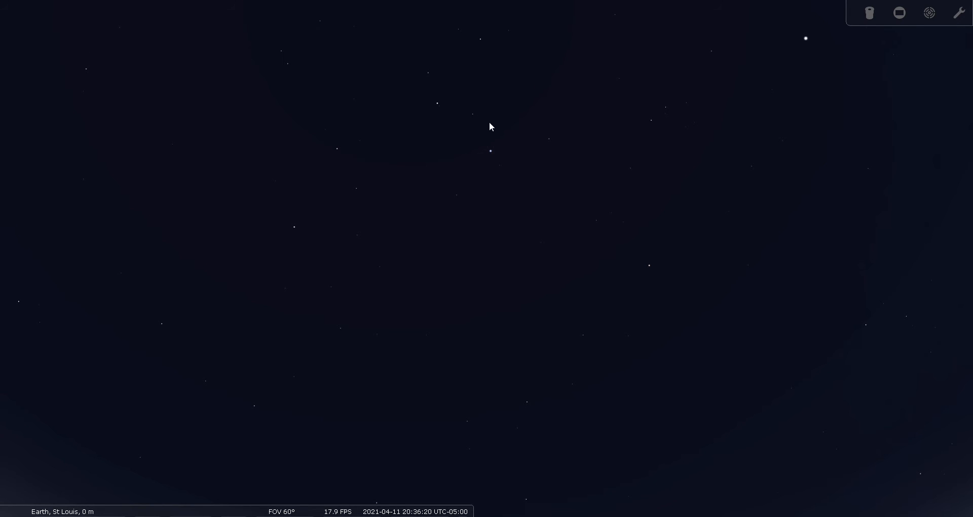
mouse_move(500, 211)
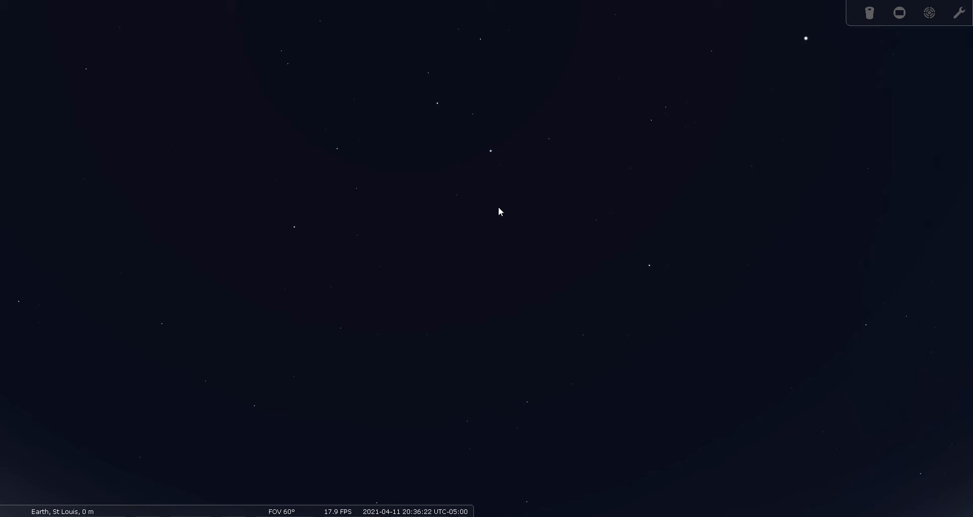
mouse_move(510, 276)
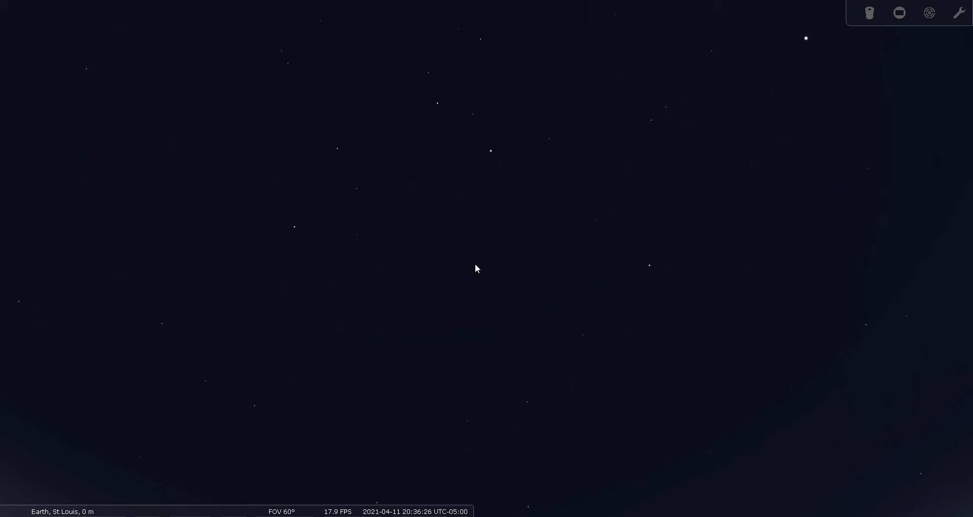
mouse_move(517, 290)
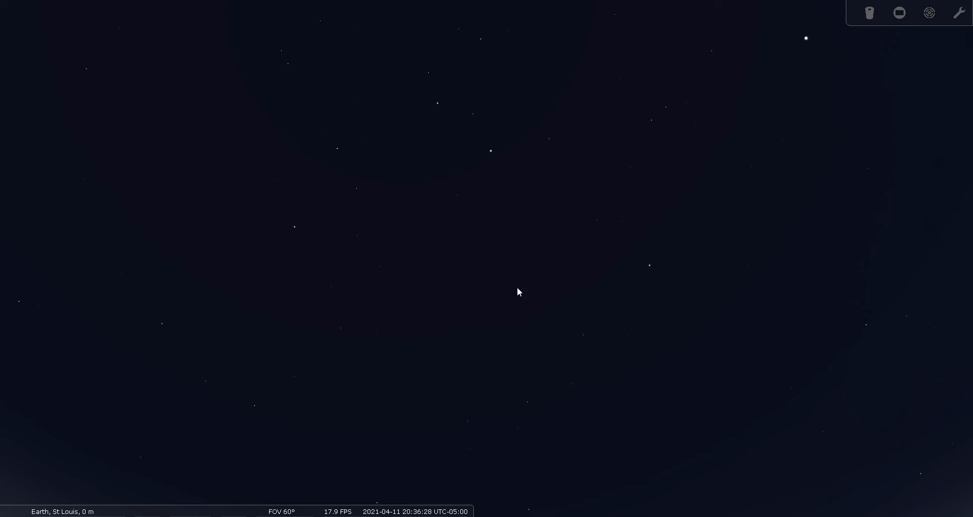
mouse_move(536, 286)
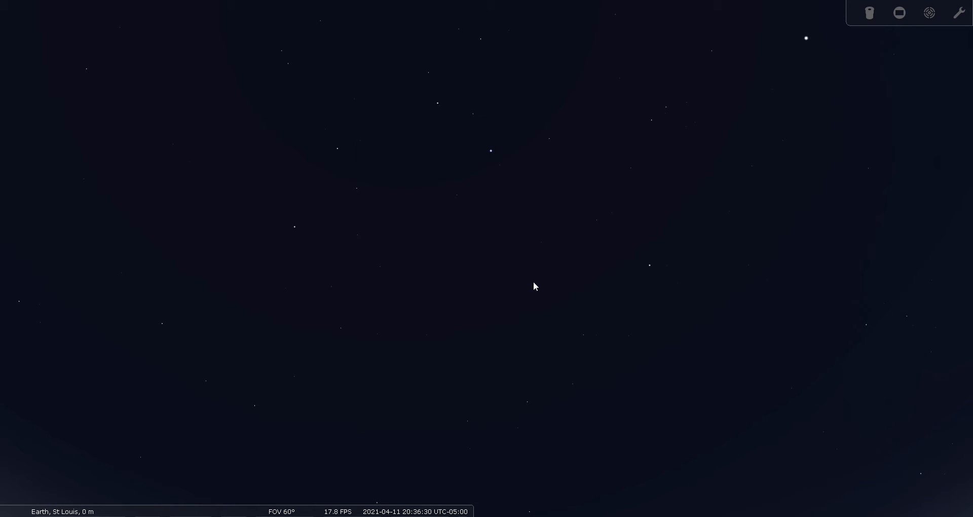
mouse_move(464, 260)
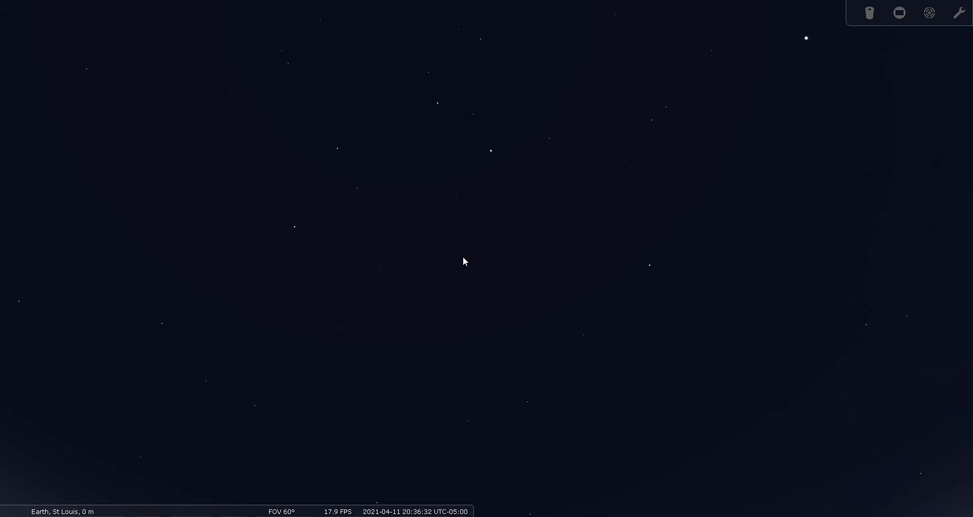
mouse_move(487, 280)
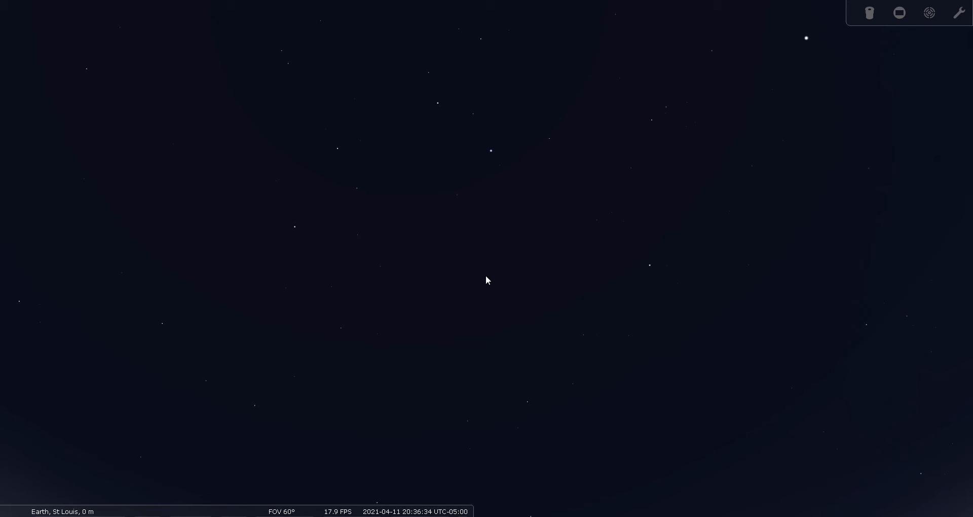
- Show constellation boundaries and names, outlining Sextans between Leo, Hydra and Crater
key(c)
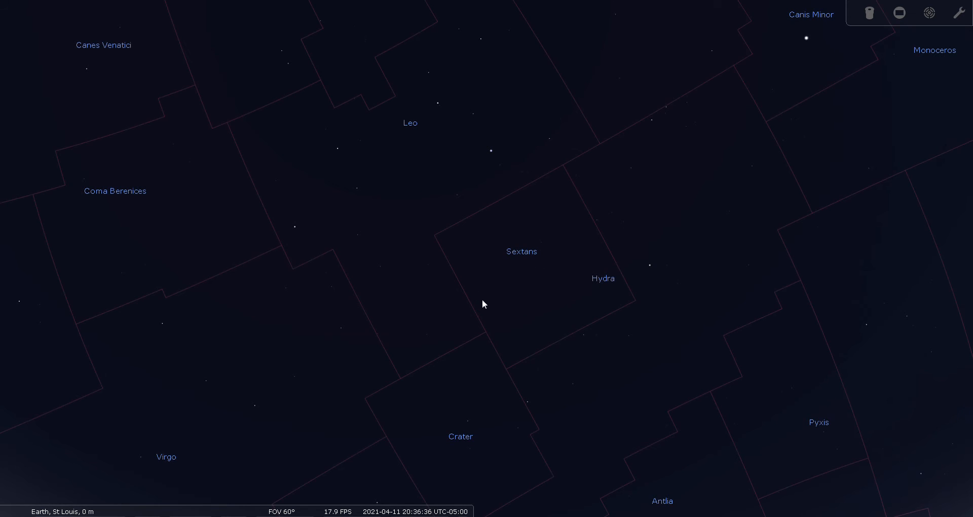
mouse_move(484, 235)
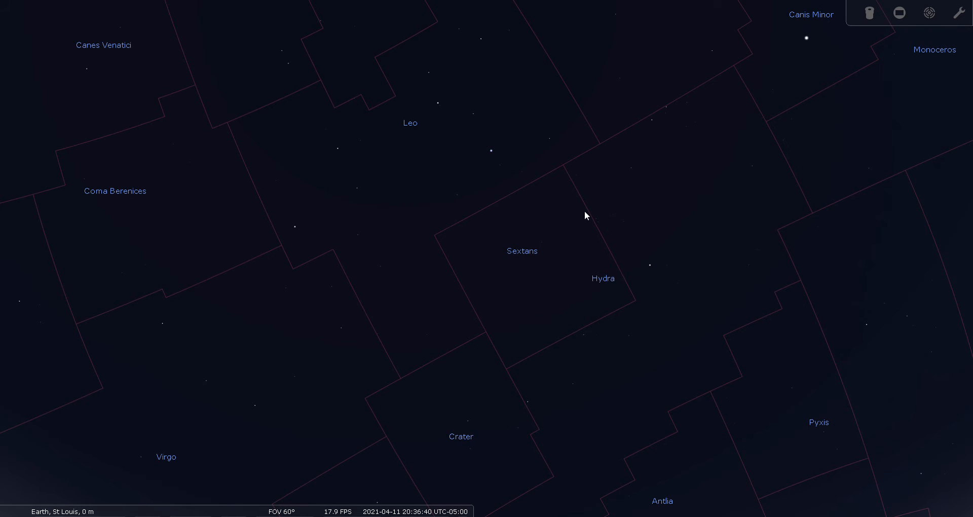
mouse_move(609, 327)
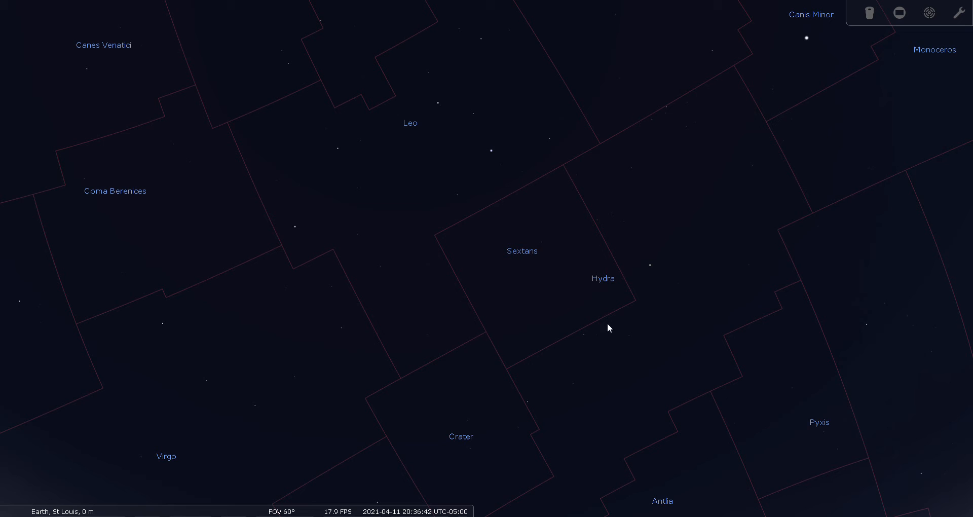
mouse_move(449, 259)
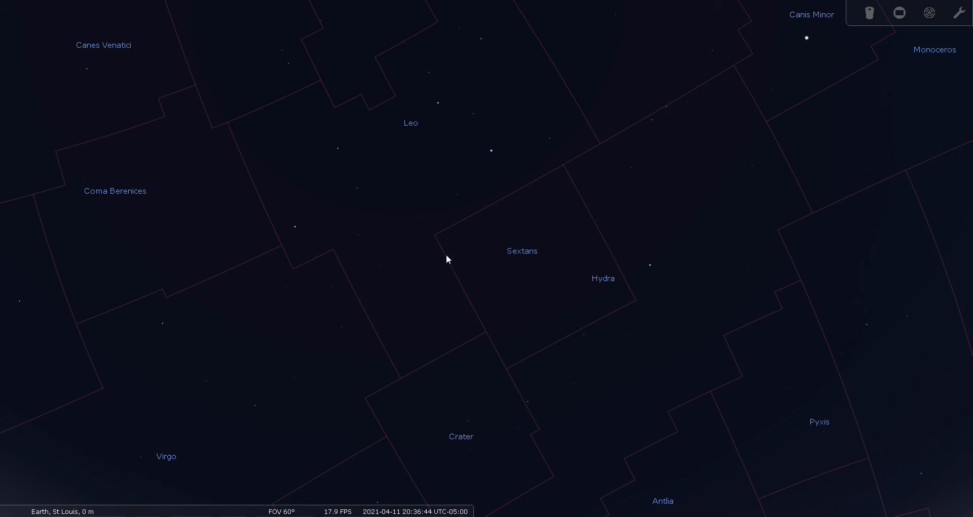
mouse_move(453, 280)
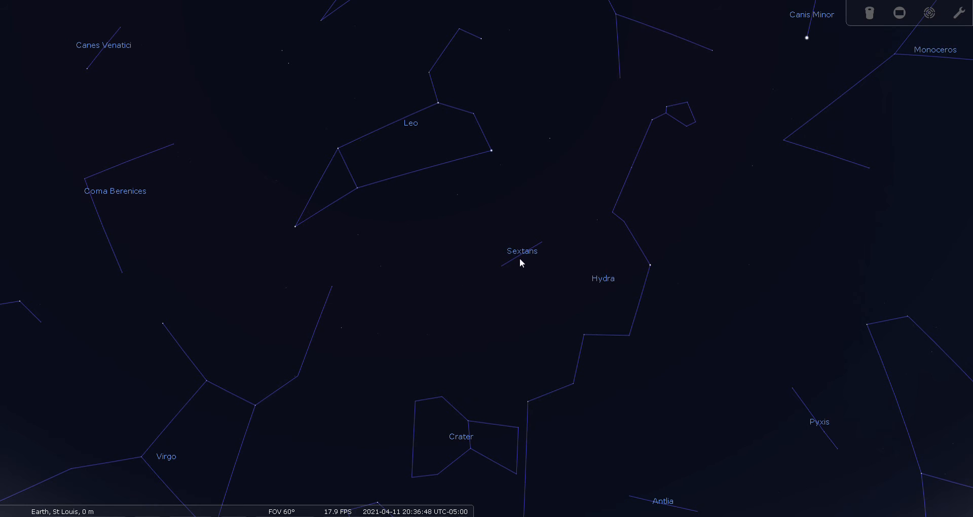
mouse_move(498, 269)
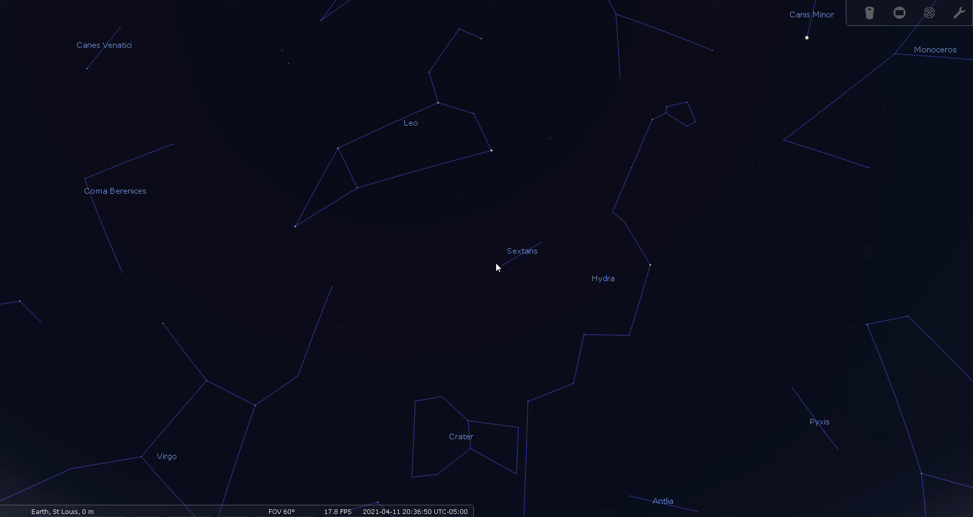
mouse_move(483, 267)
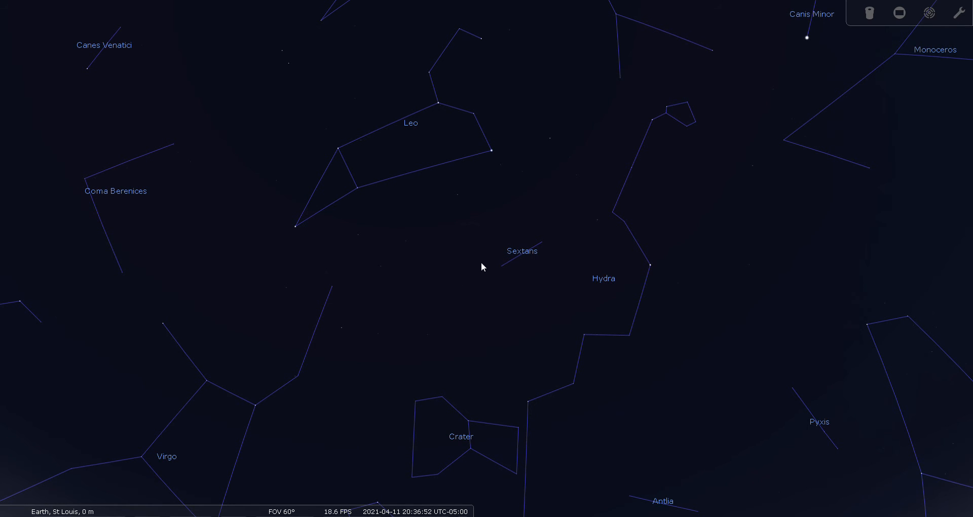
mouse_move(483, 278)
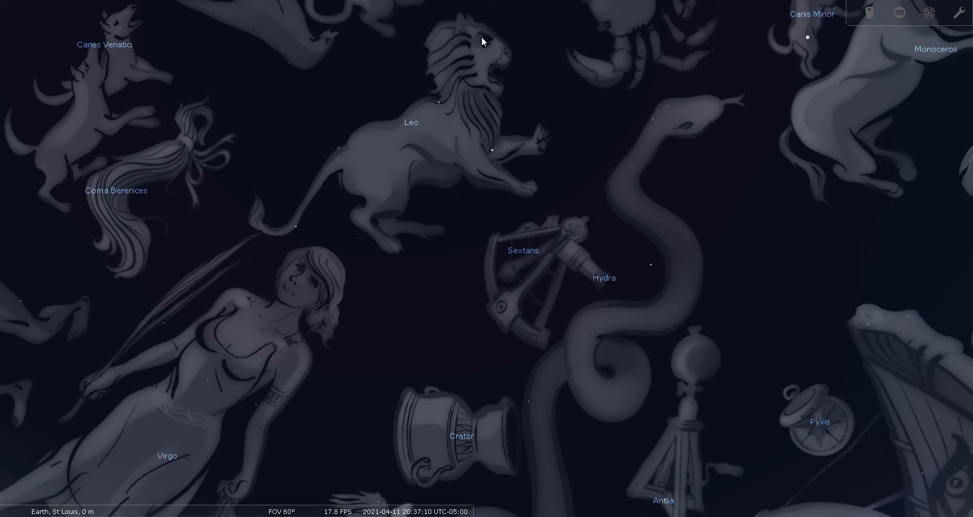
mouse_move(495, 174)
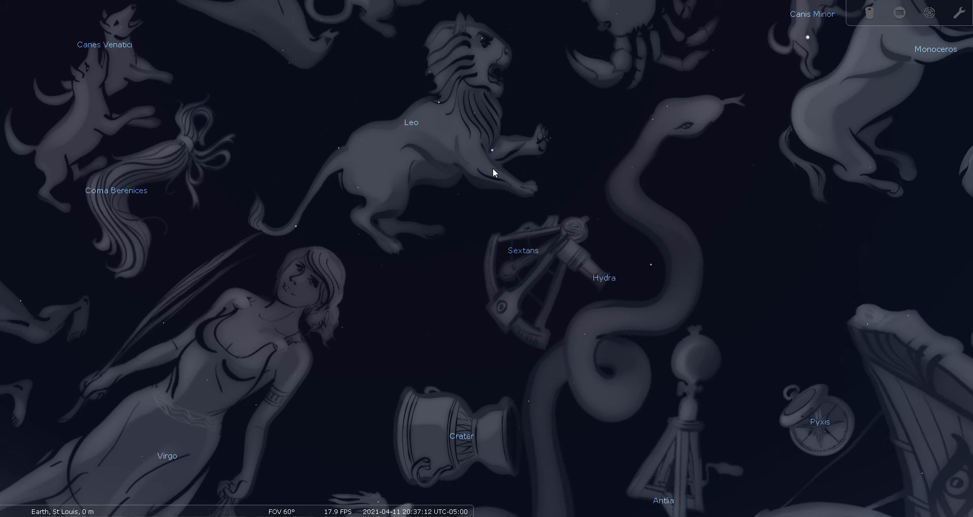
mouse_move(506, 266)
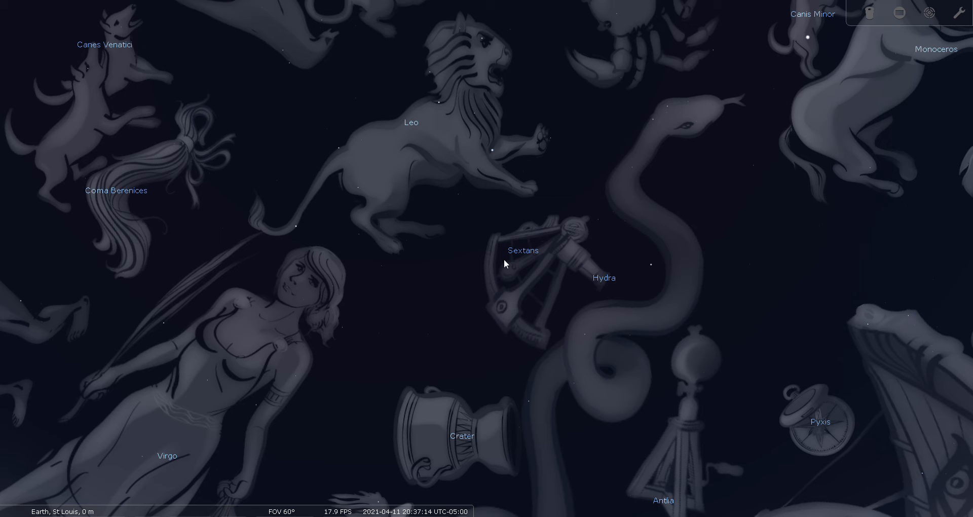
mouse_move(512, 244)
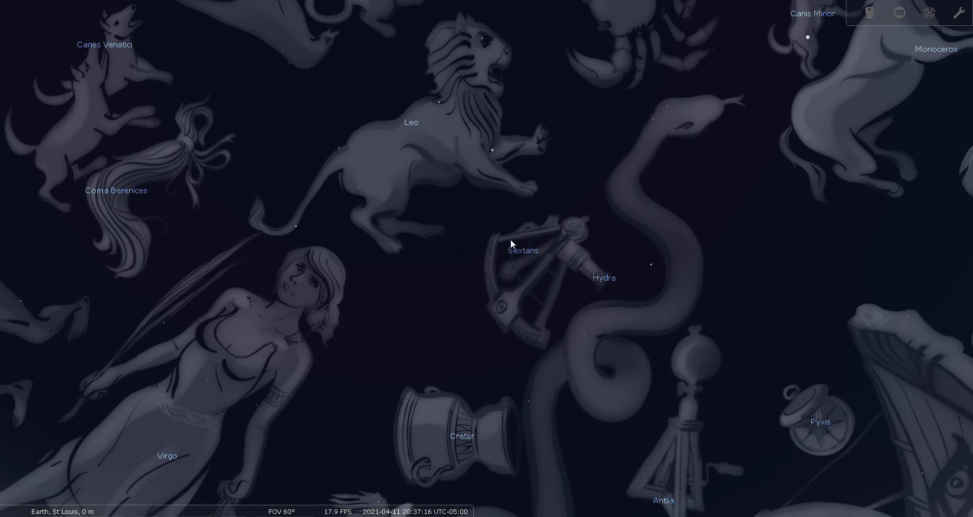
mouse_move(550, 258)
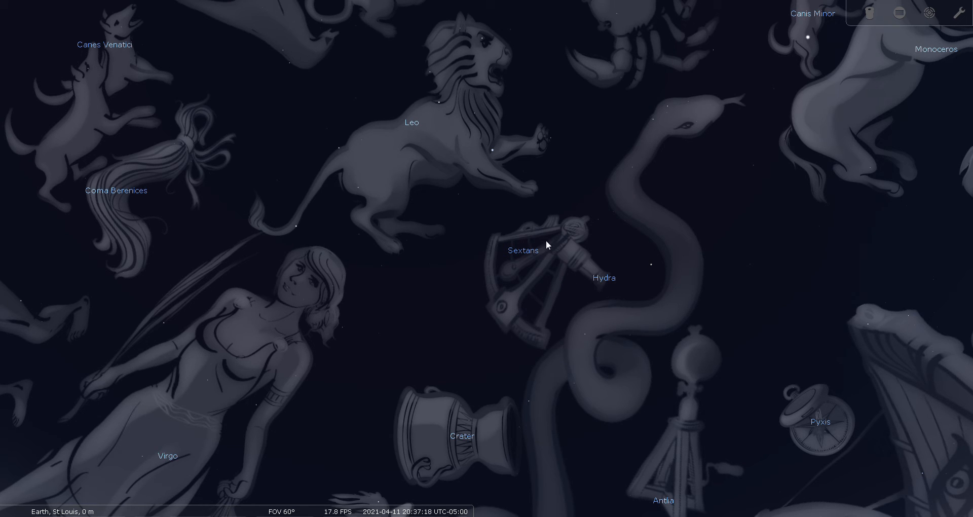
mouse_move(511, 248)
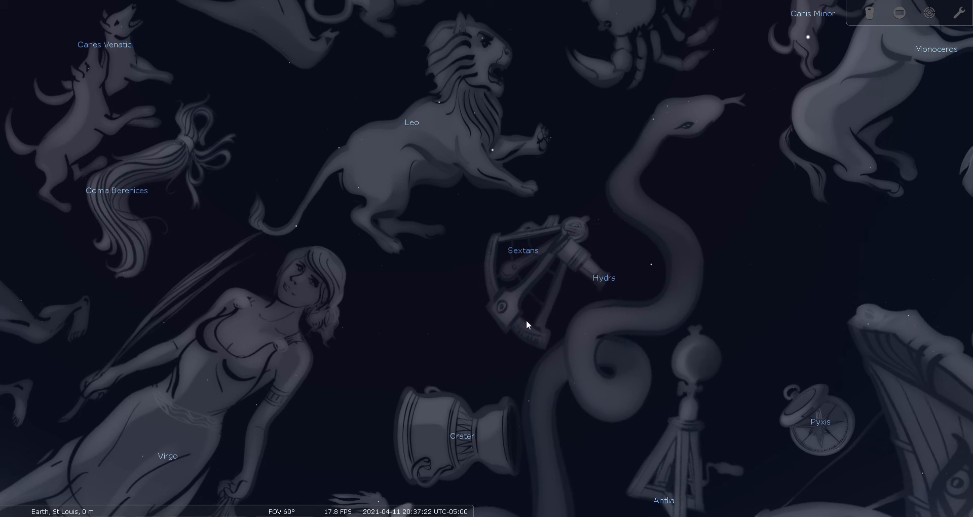
mouse_move(564, 323)
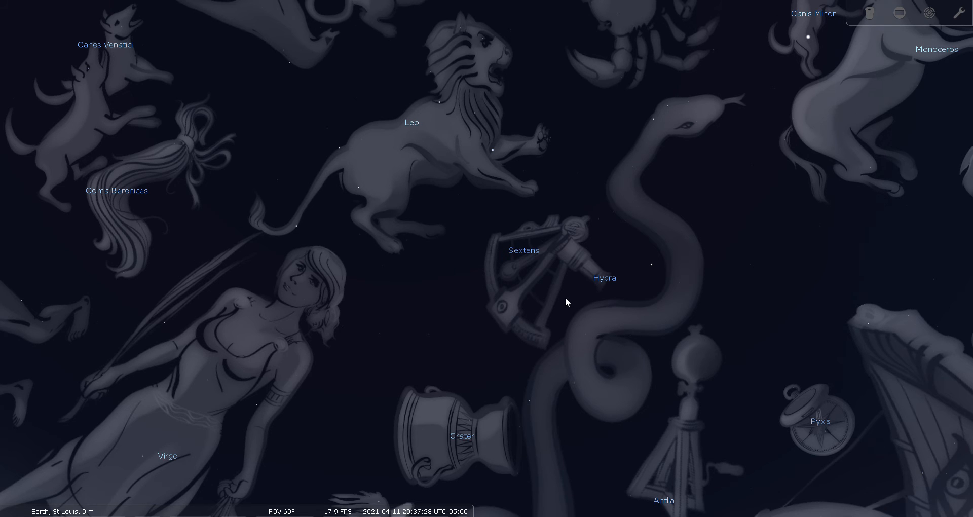
mouse_move(529, 313)
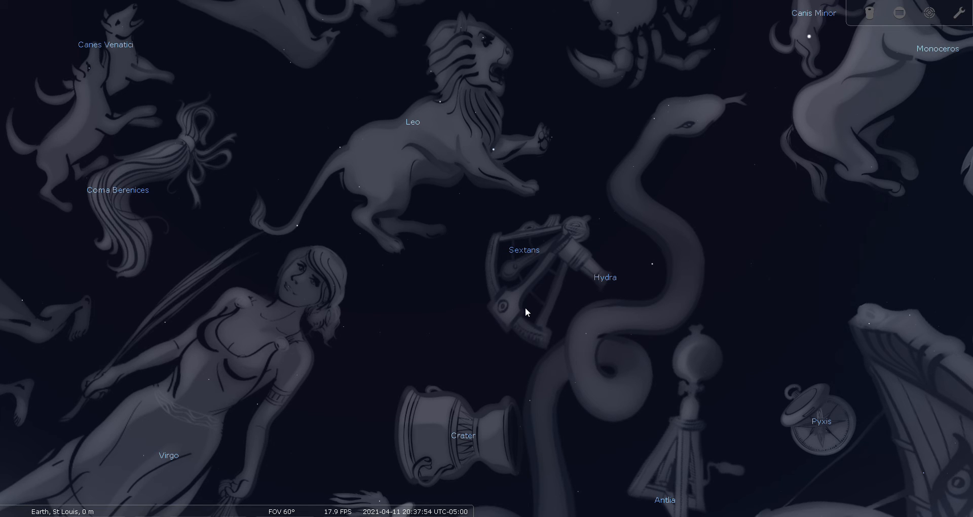
mouse_move(614, 295)
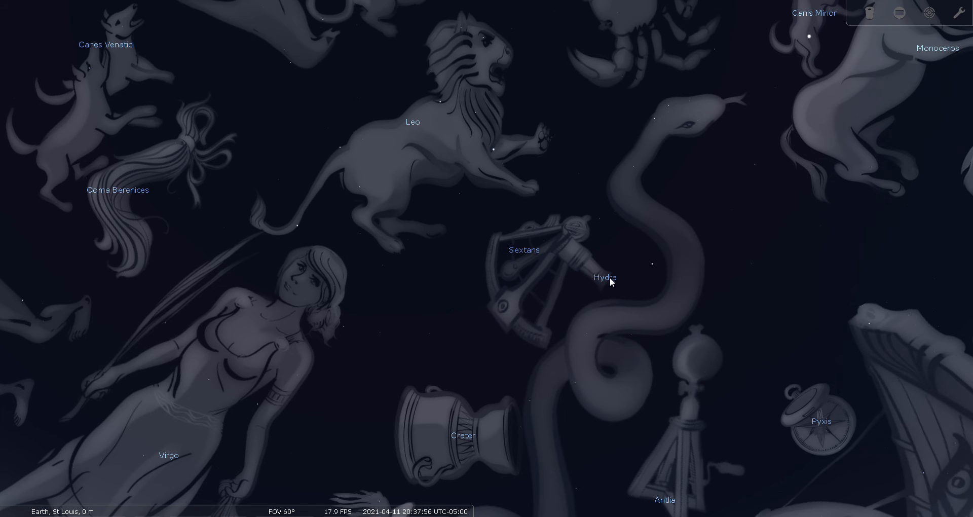
mouse_move(594, 195)
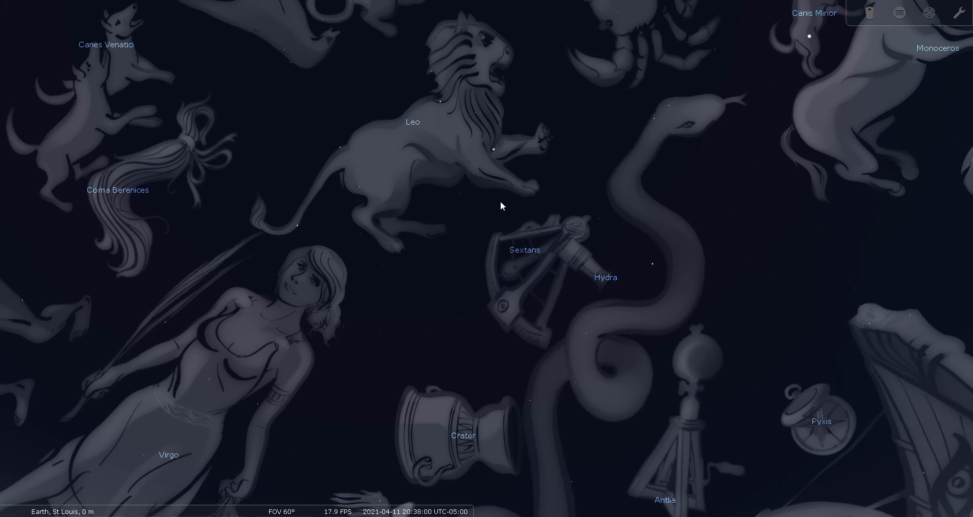
mouse_move(489, 296)
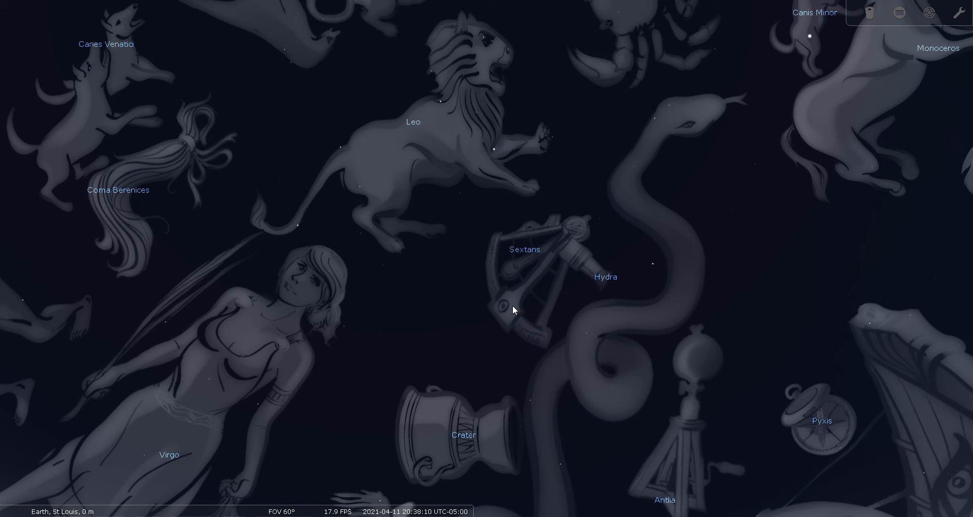
mouse_move(536, 320)
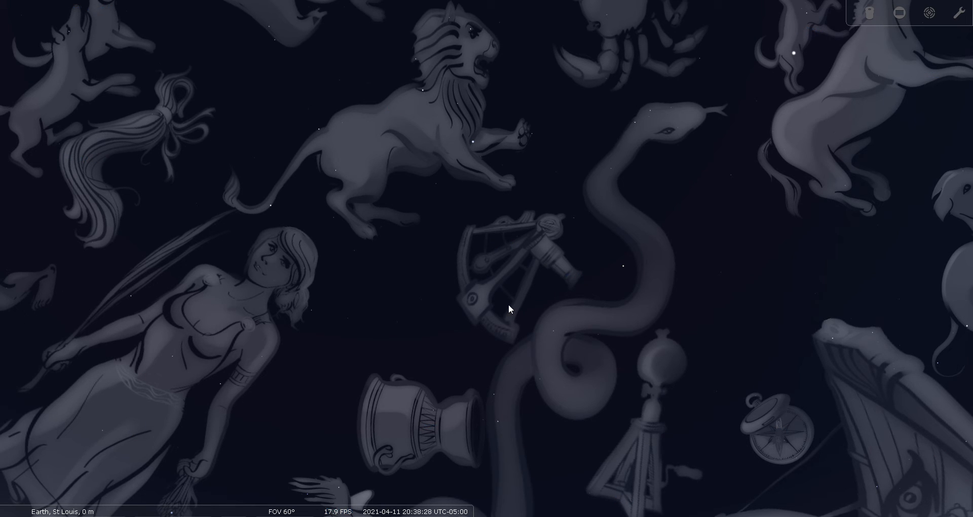
mouse_move(69, 505)
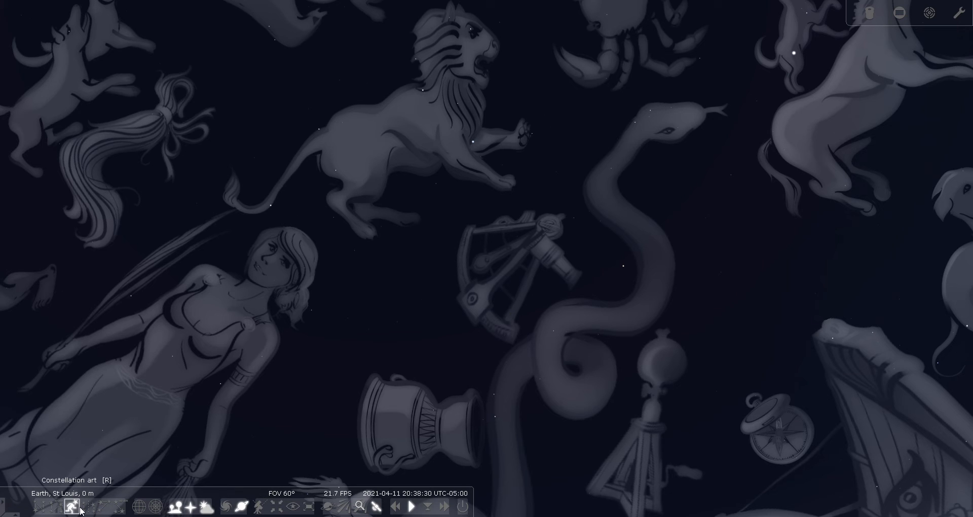
- Hide the constellation artwork and lower light pollution to 2 in the View window
click(71, 507)
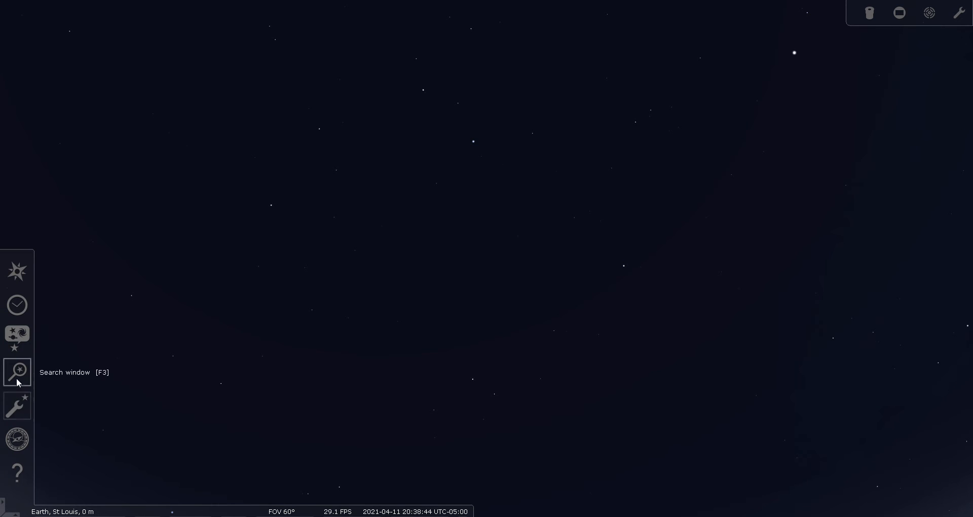
click(17, 407)
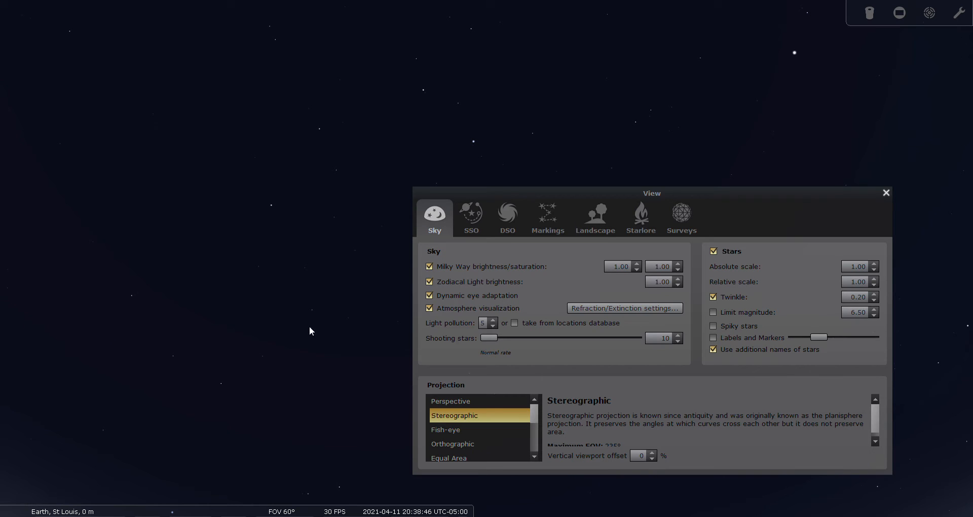
click(494, 327)
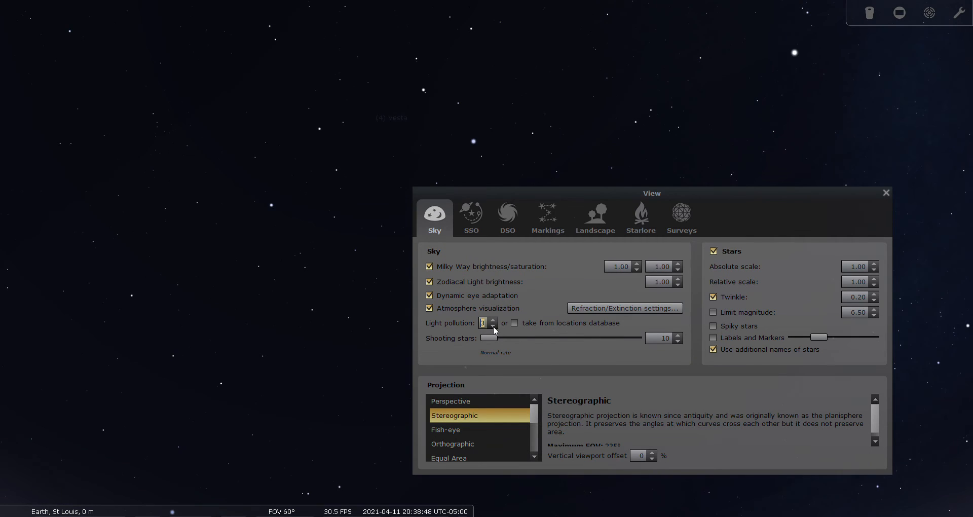
click(495, 326)
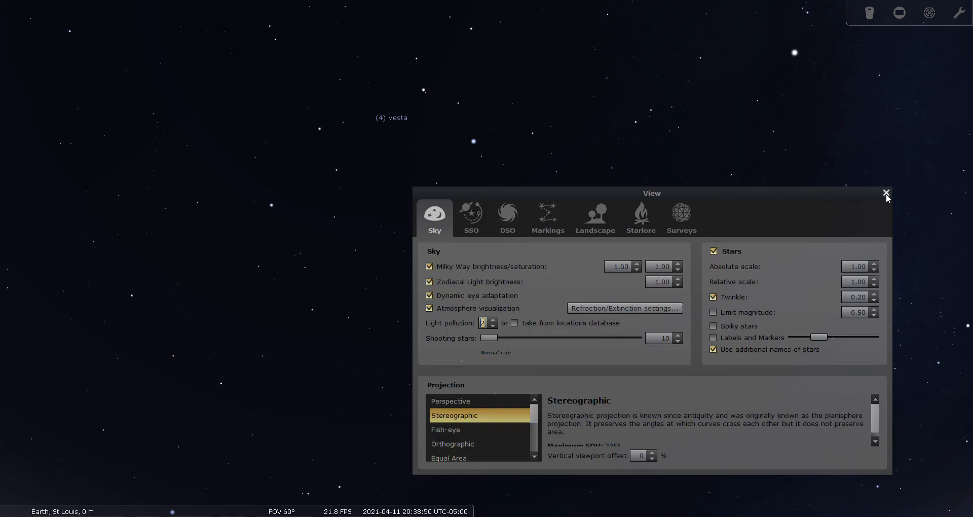
click(886, 193)
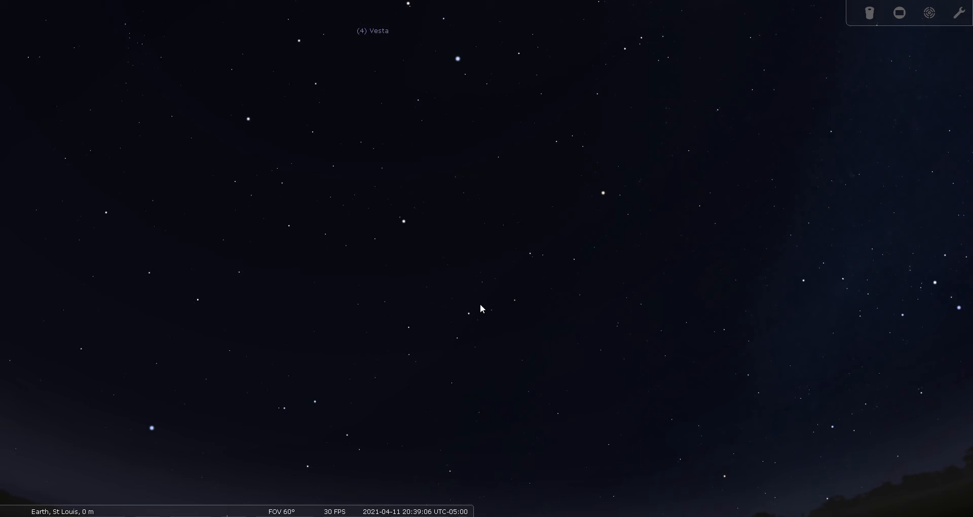
- Drag the sky to recentre on the Sextans region near labelled Vesta
drag(481, 308, 496, 405)
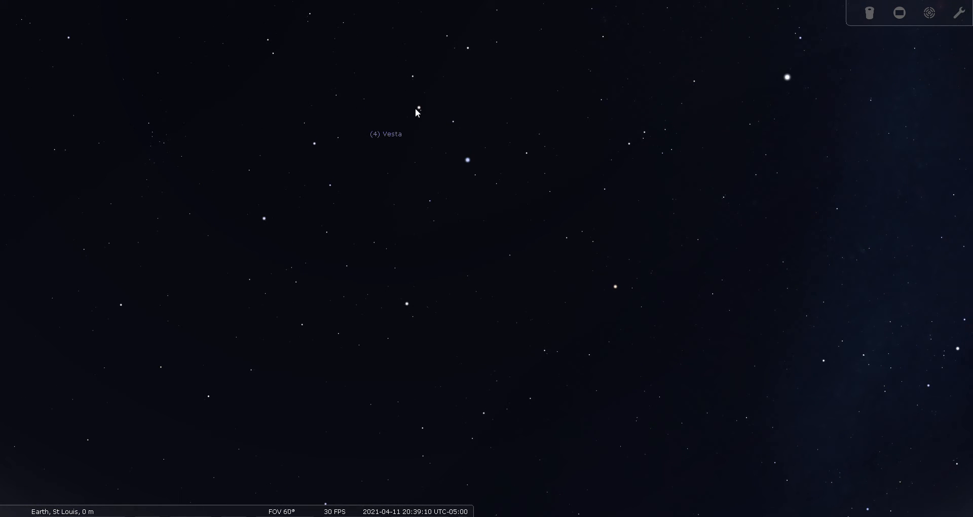
mouse_move(432, 115)
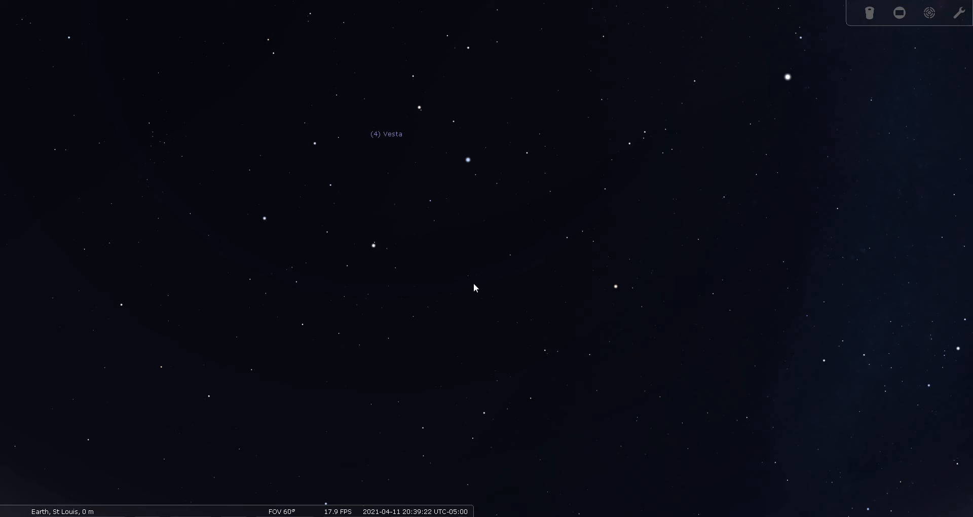
mouse_move(529, 290)
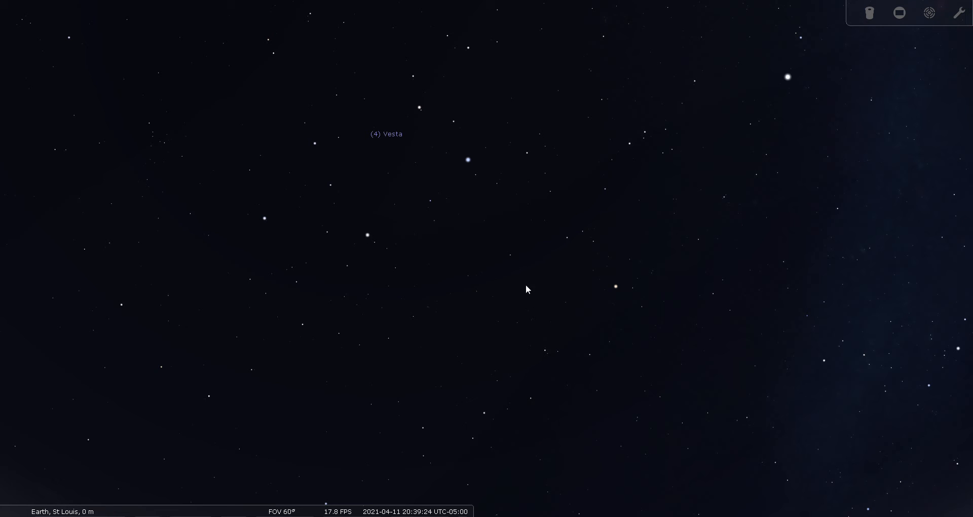
mouse_move(473, 241)
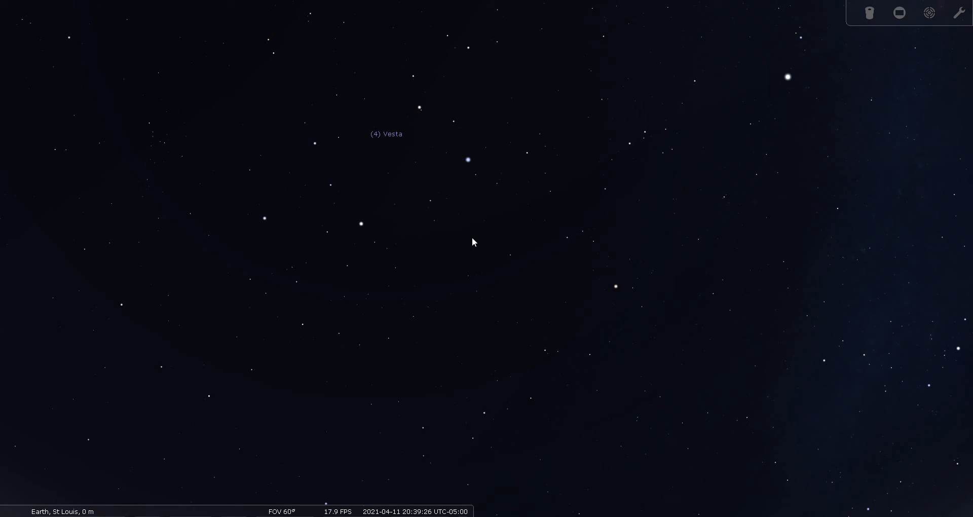
mouse_move(441, 287)
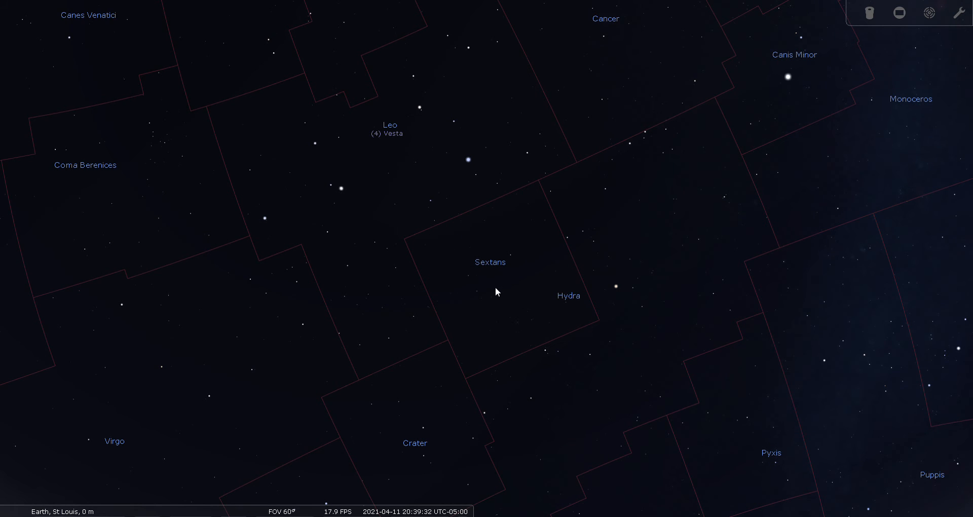
mouse_move(467, 250)
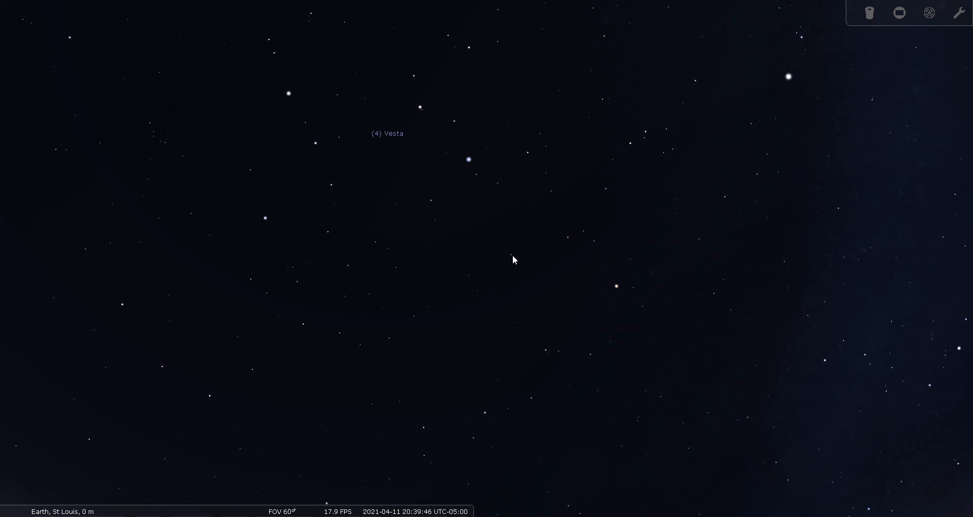
- Select Alpha Sextantis, then Beta Sextantis to read their catalogue details
click(511, 255)
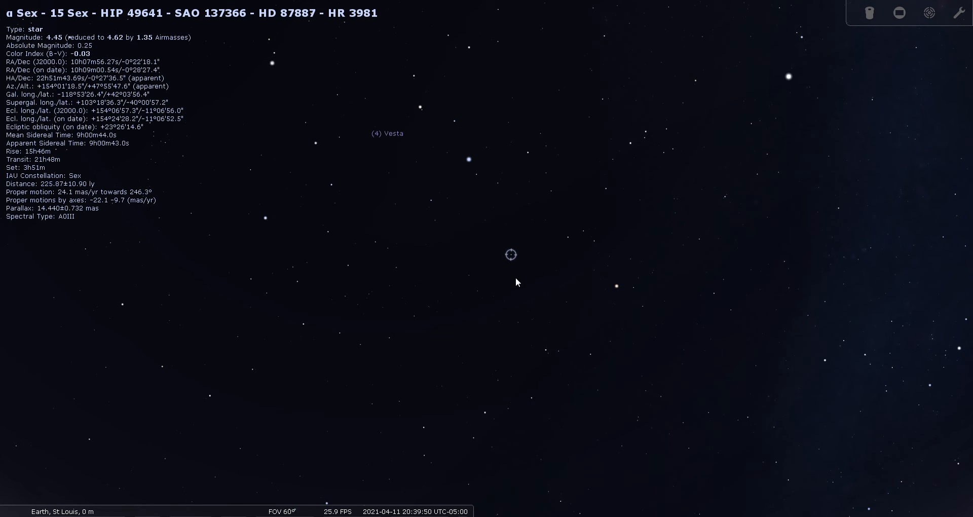
click(468, 275)
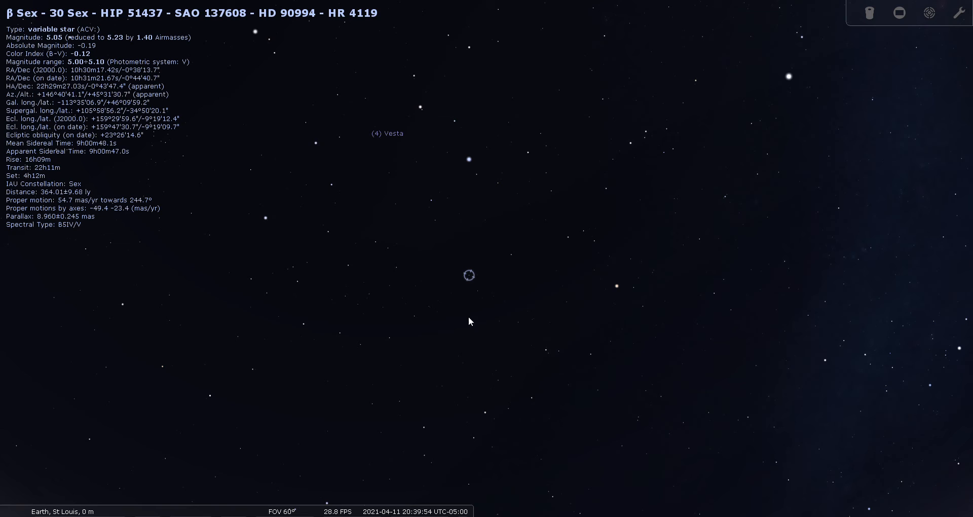
mouse_move(505, 284)
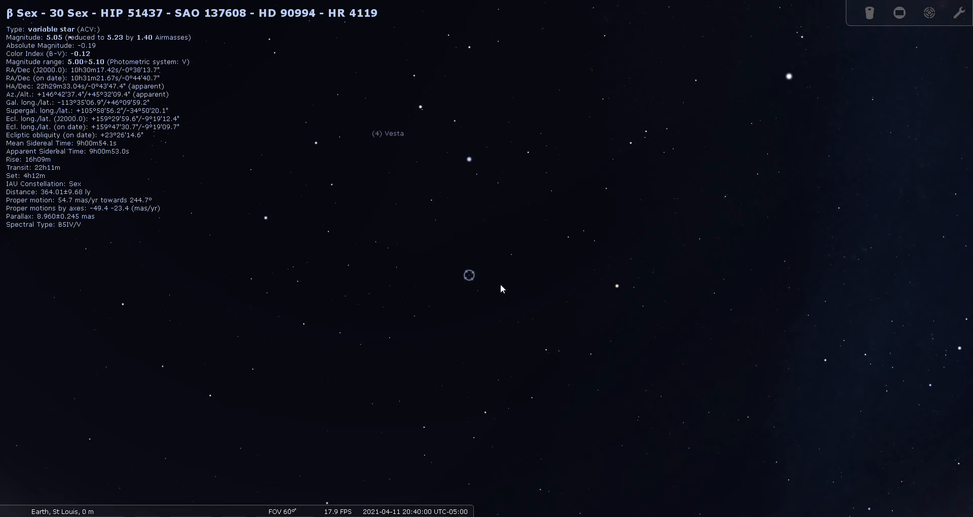
mouse_move(513, 259)
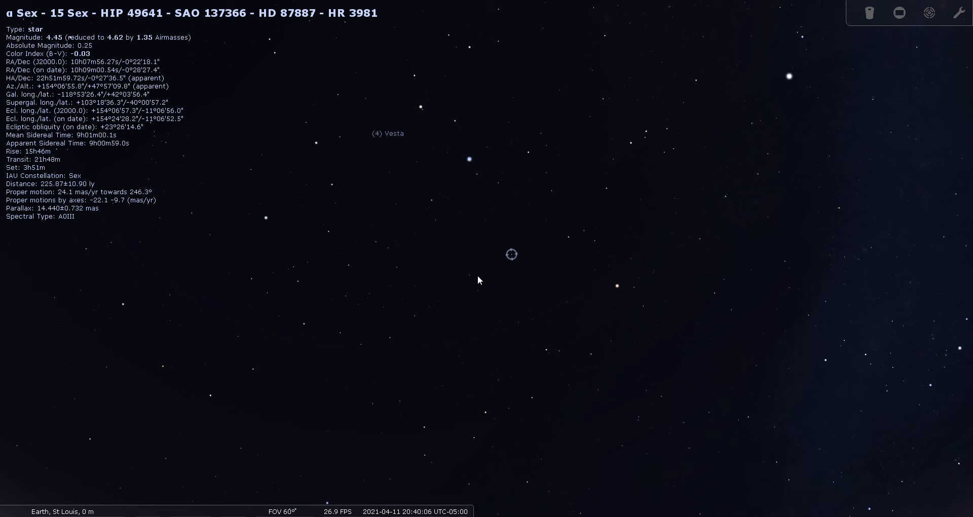
click(469, 275)
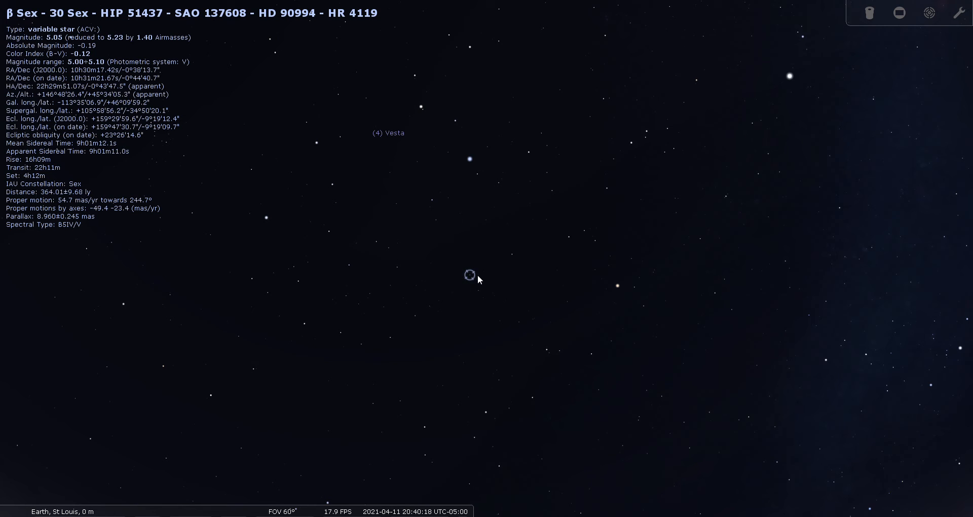
mouse_move(482, 269)
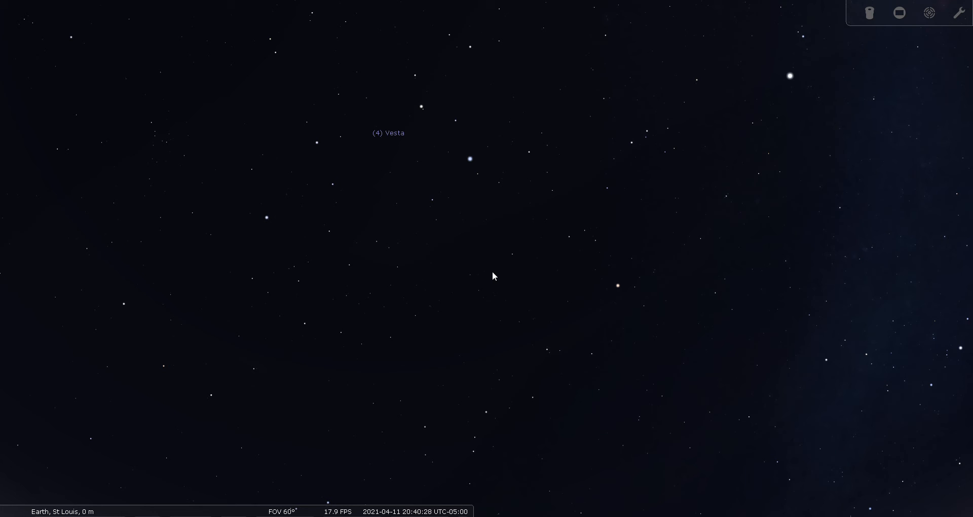
mouse_move(45, 369)
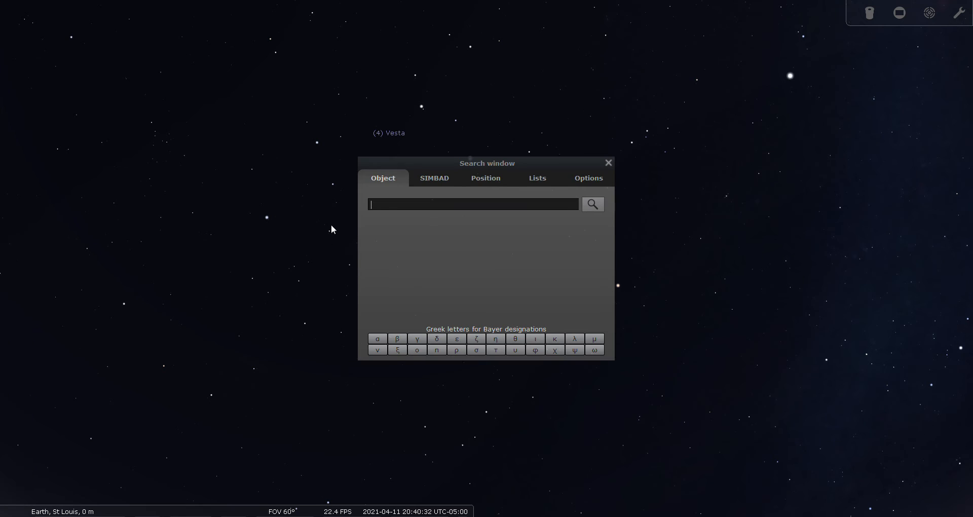
- Search for 17 Sex to select and centre the double star 17 Sextantis
text(17)
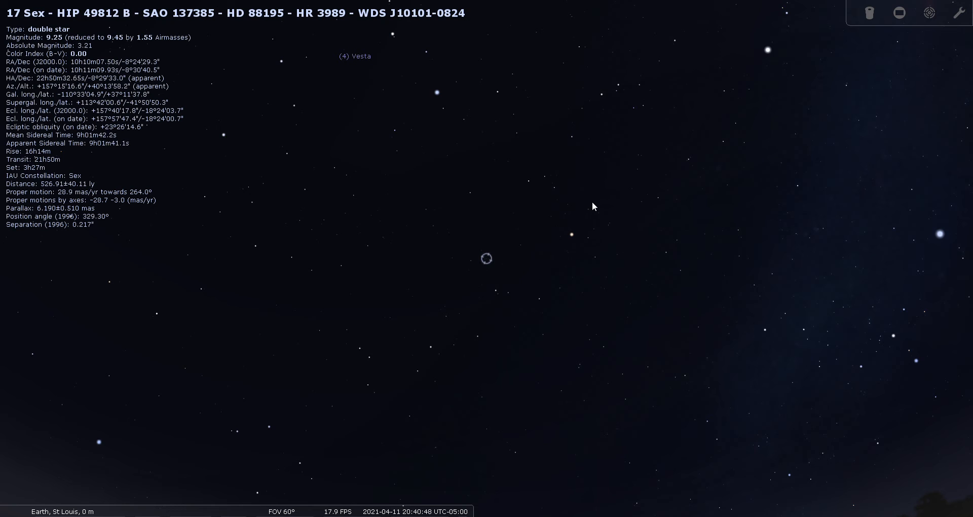
mouse_move(555, 252)
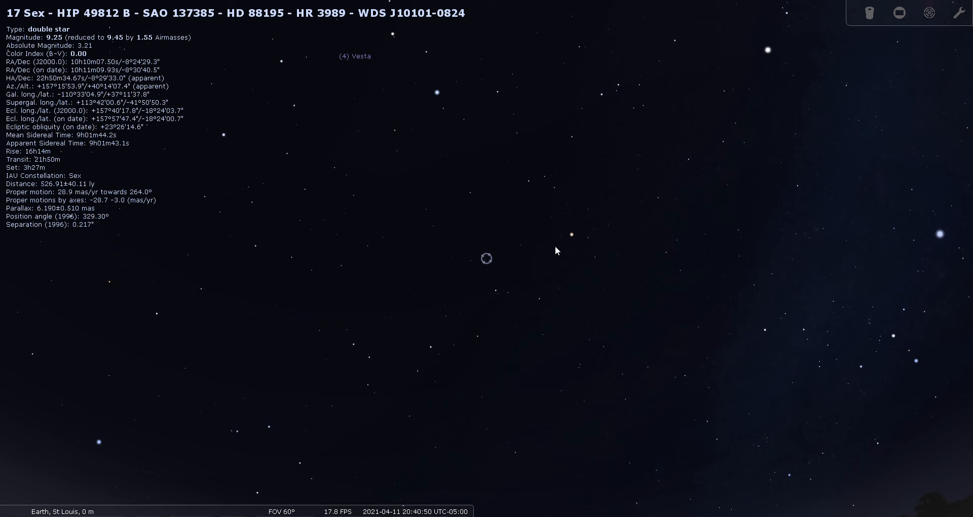
mouse_move(929, 16)
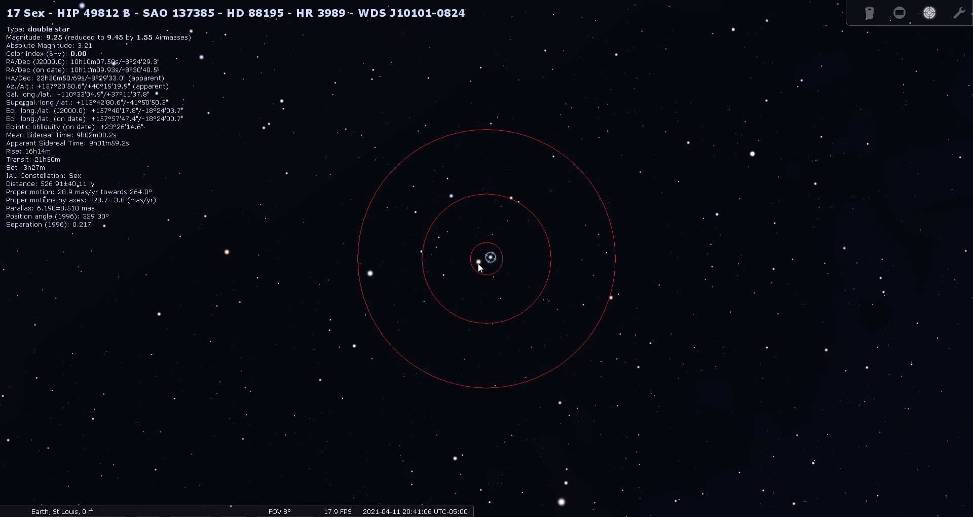
- Select 18 Sextantis, then 17 Sextantis A in the eyepiece field to see their details
click(479, 264)
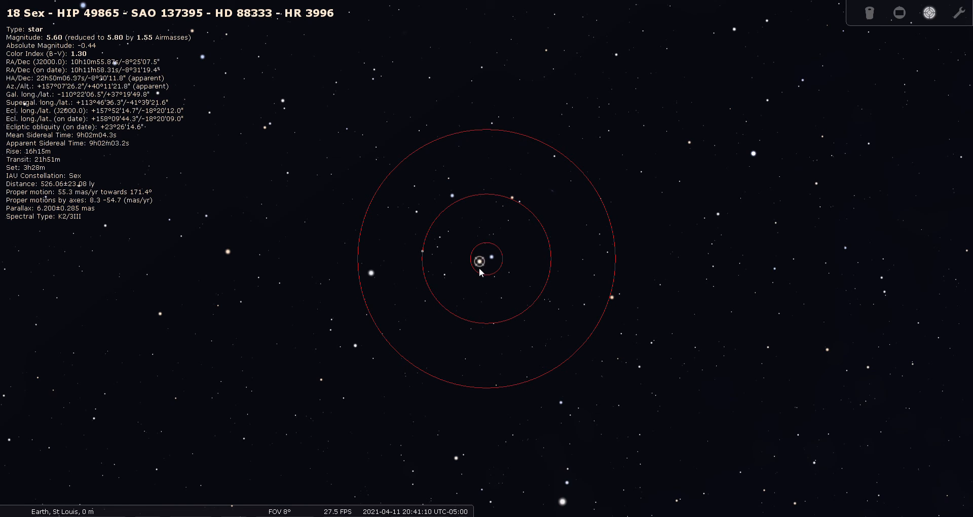
mouse_move(496, 260)
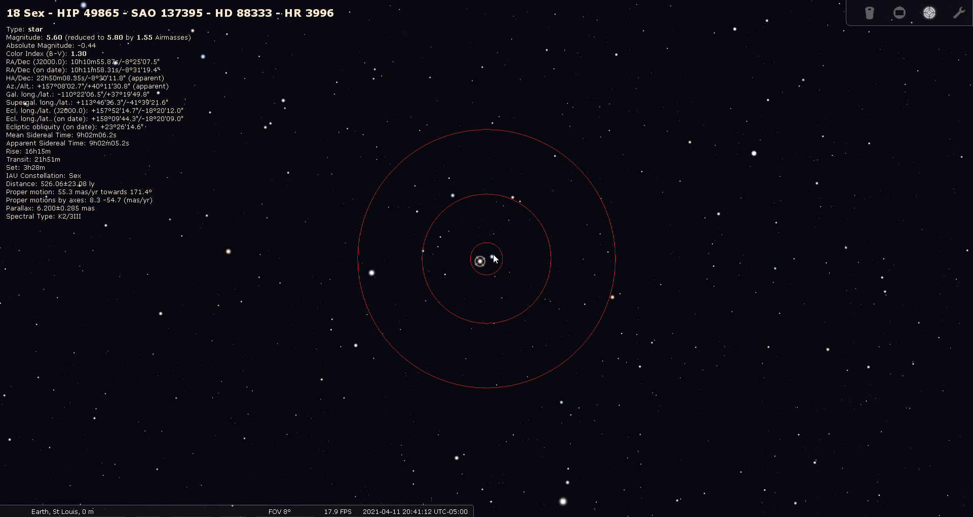
click(495, 259)
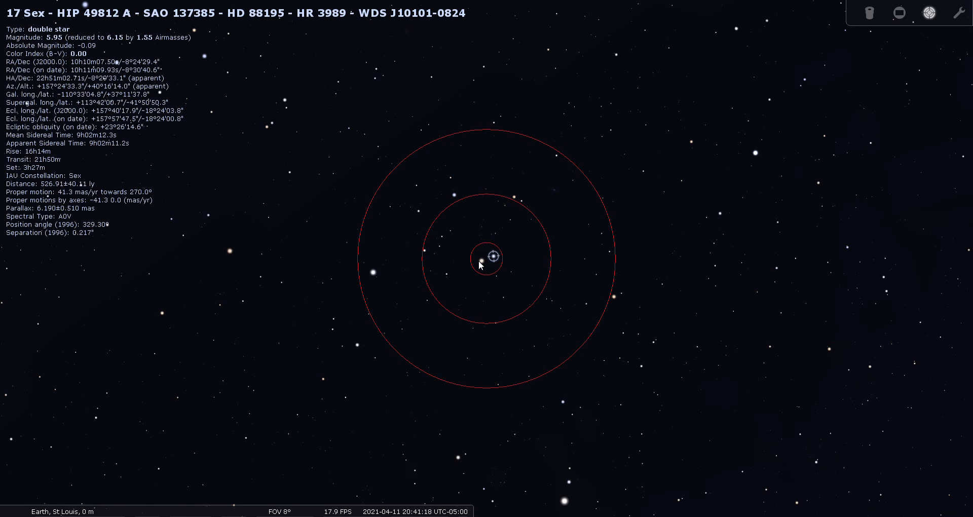
click(483, 266)
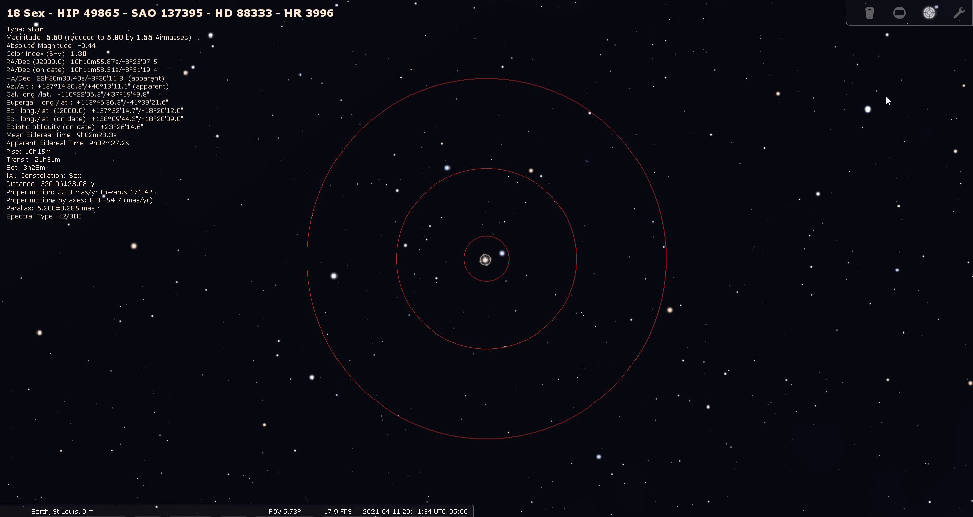
- View 18 Sextantis through the 24mm Panoptic on the Celestron C8 at 84.7×
click(870, 14)
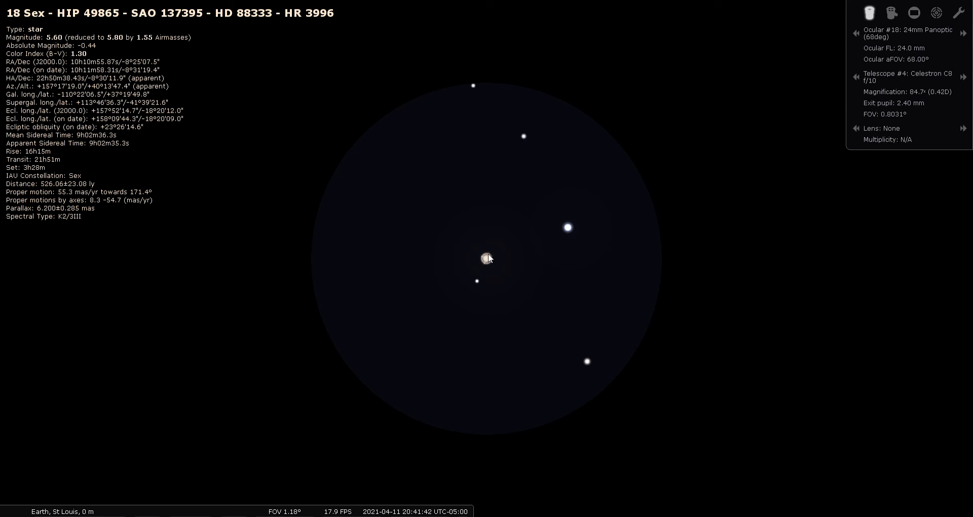
mouse_move(541, 265)
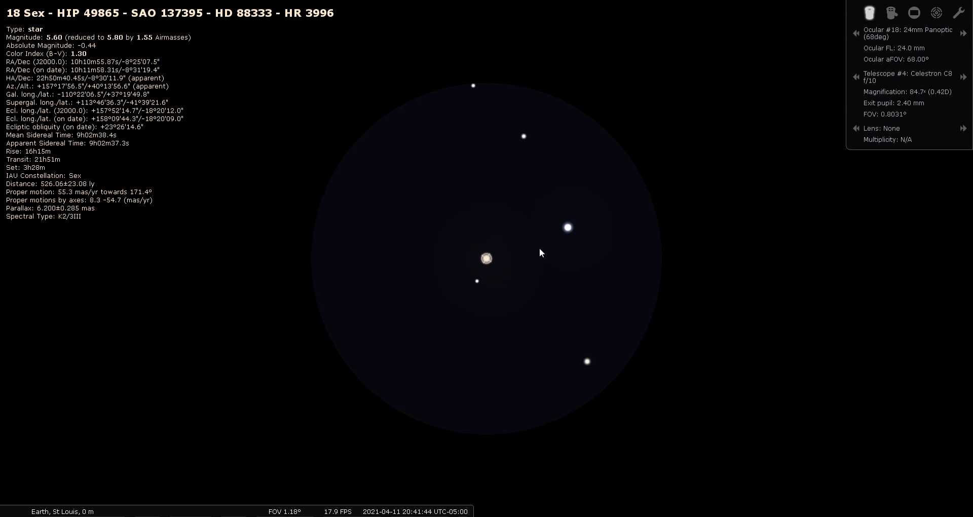
mouse_move(528, 260)
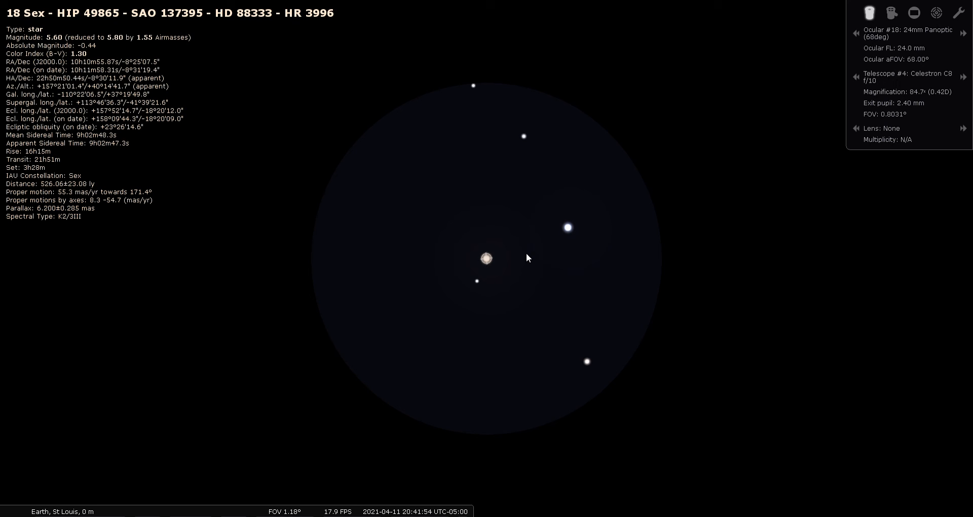
mouse_move(566, 253)
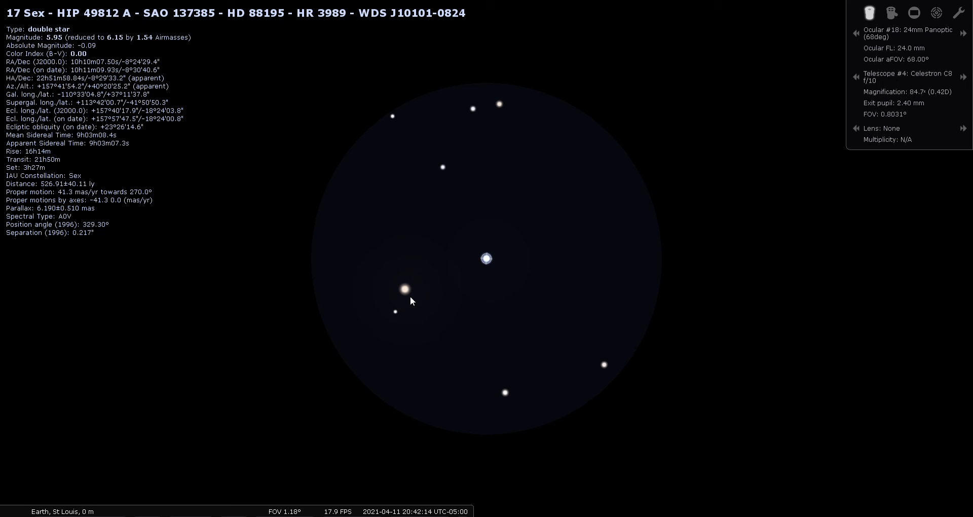
mouse_move(781, 142)
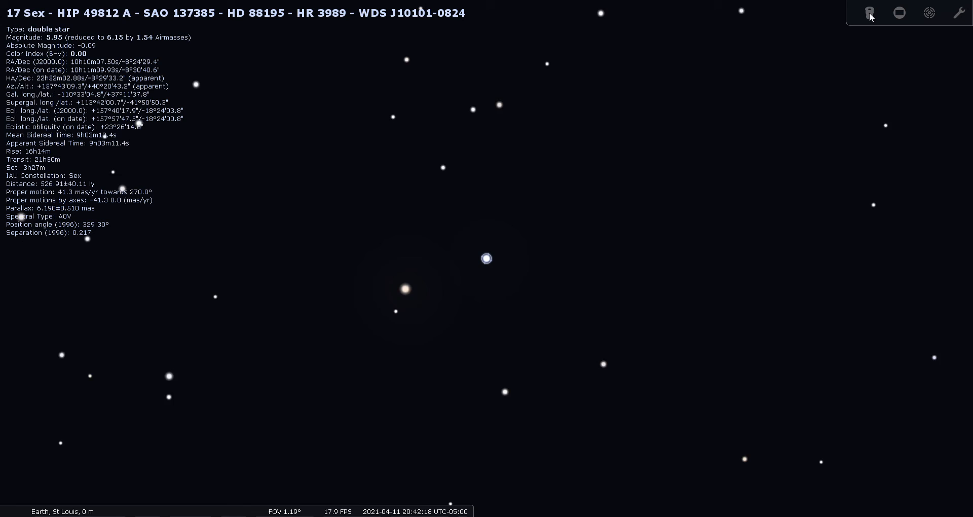
- Zoom out from the eyepiece view towards a wide 60° field around Sextans
scroll(down, 3)
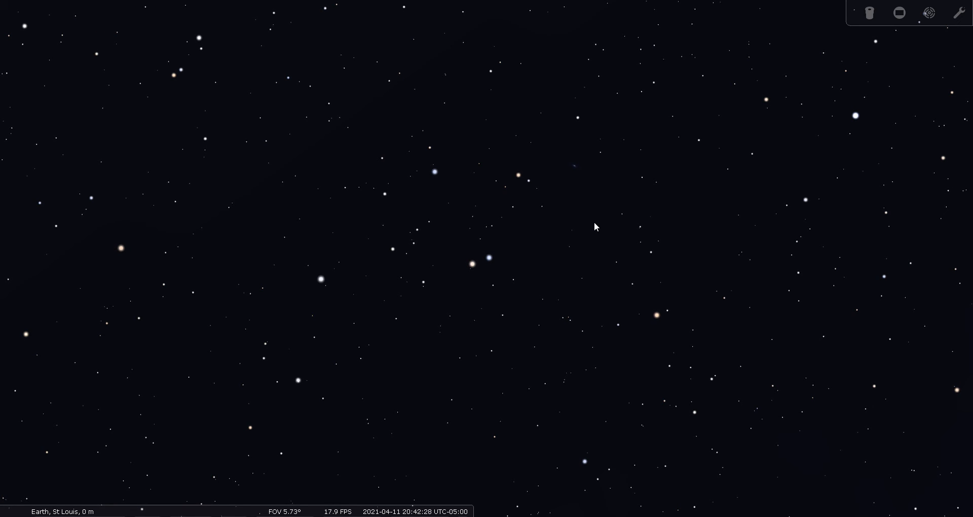
mouse_move(588, 237)
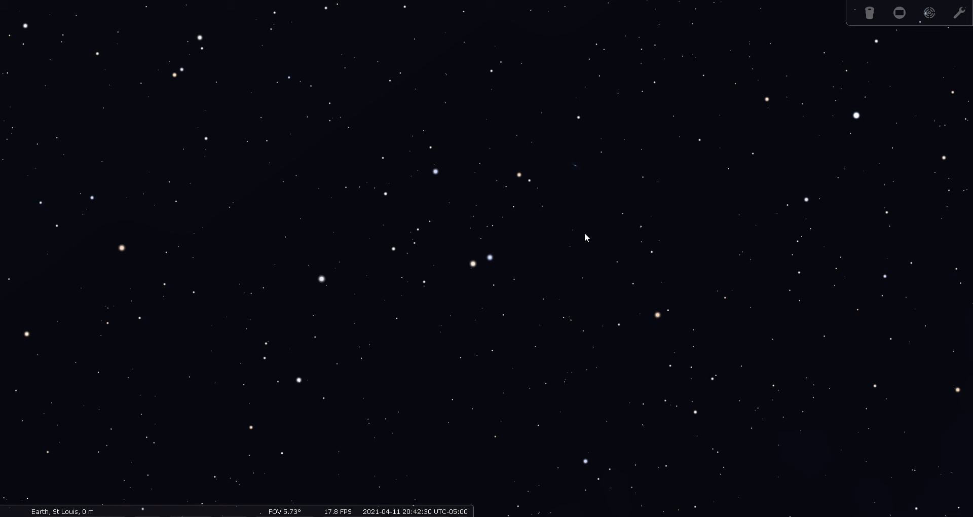
scroll(down, 3)
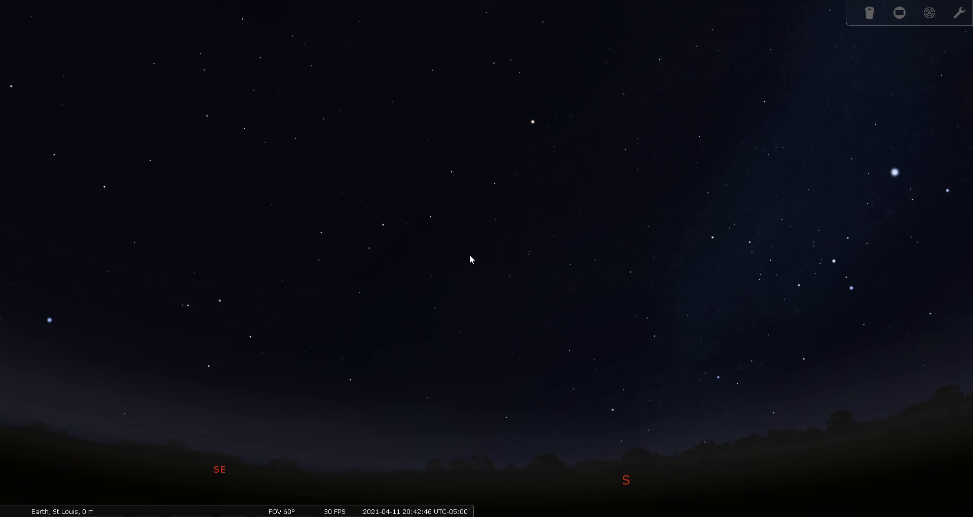
mouse_move(513, 305)
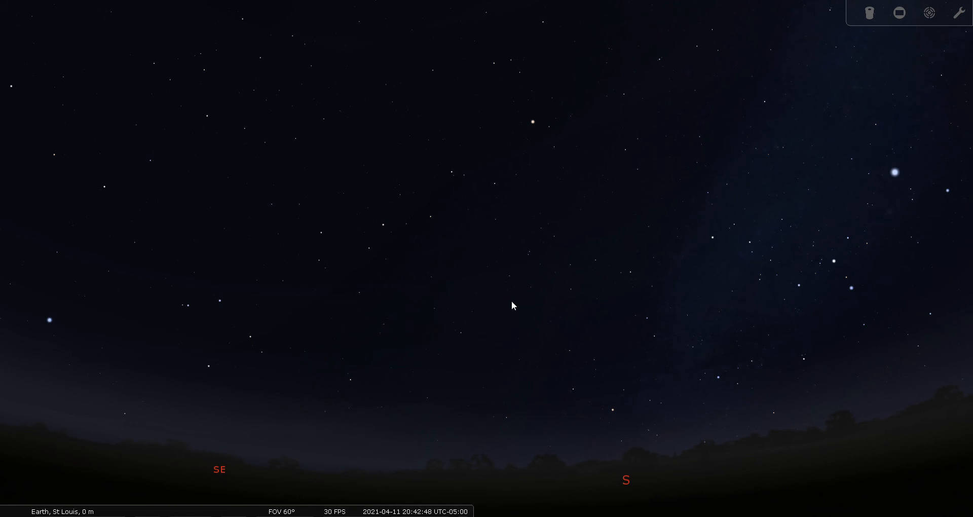
mouse_move(499, 315)
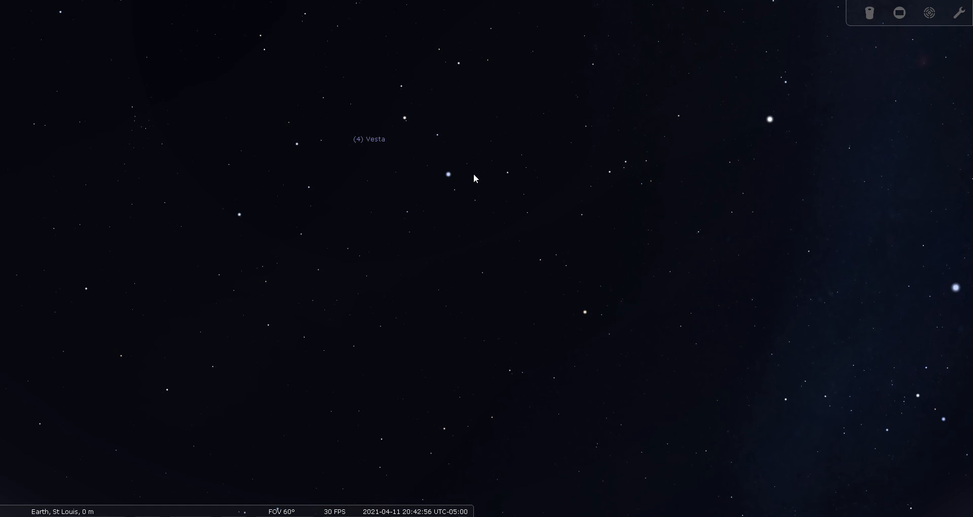
mouse_move(420, 124)
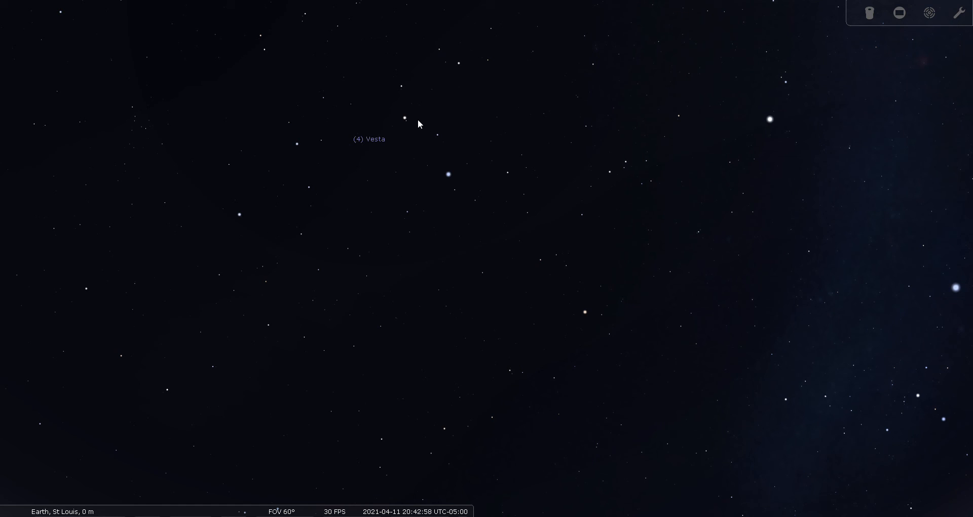
mouse_move(462, 67)
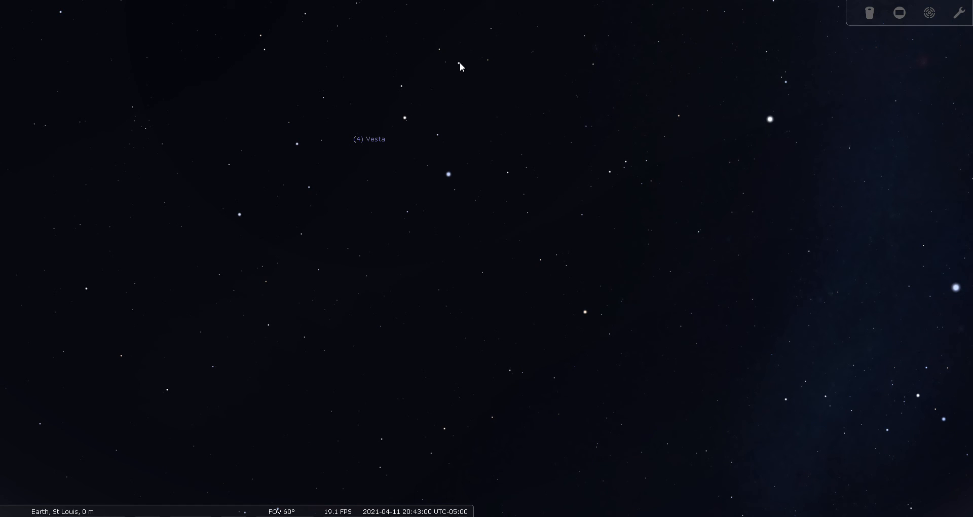
mouse_move(454, 231)
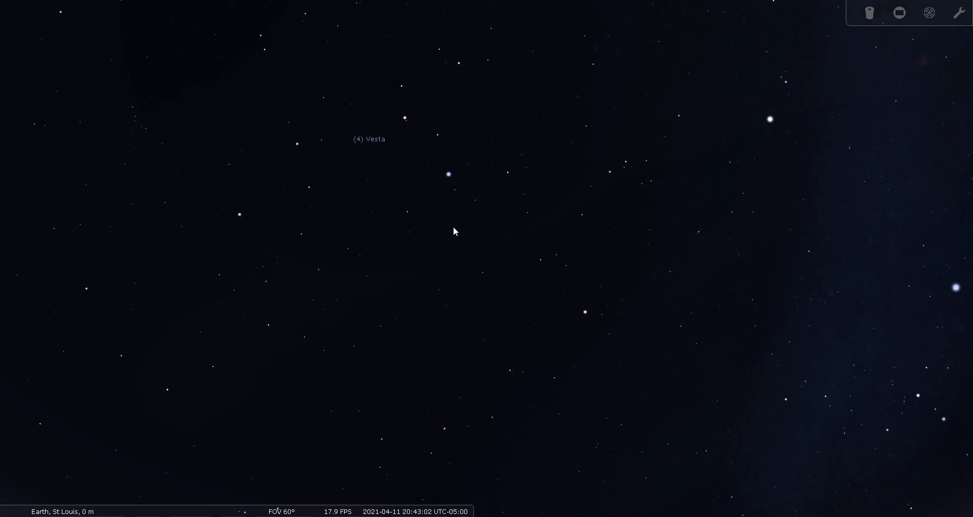
mouse_move(493, 298)
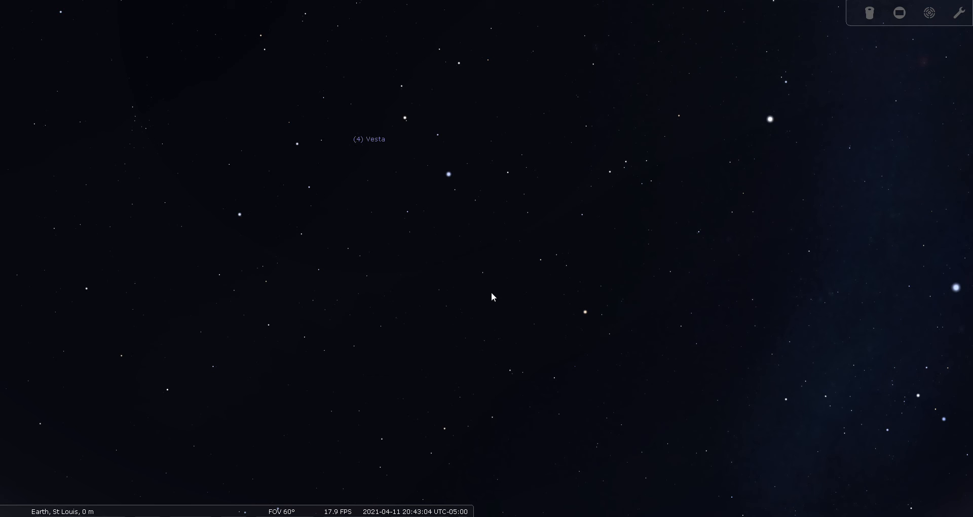
mouse_move(403, 254)
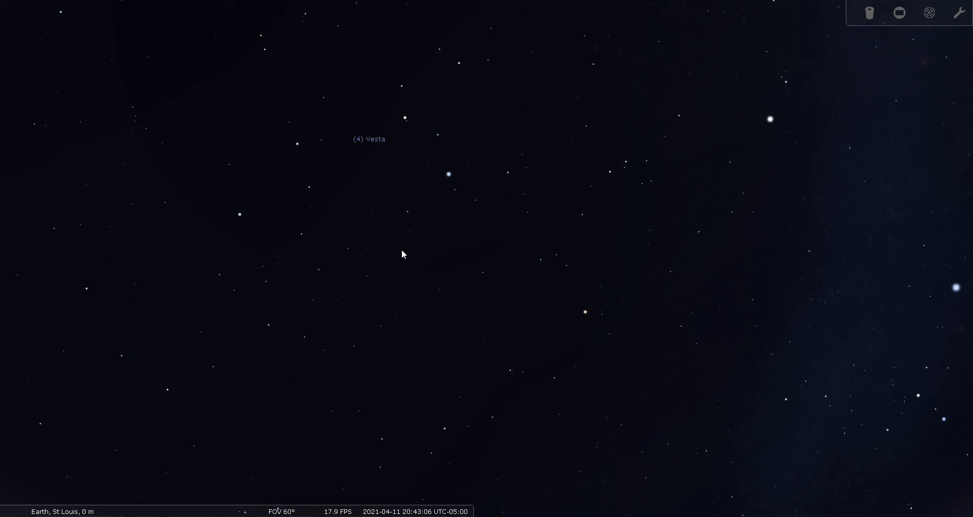
mouse_move(437, 262)
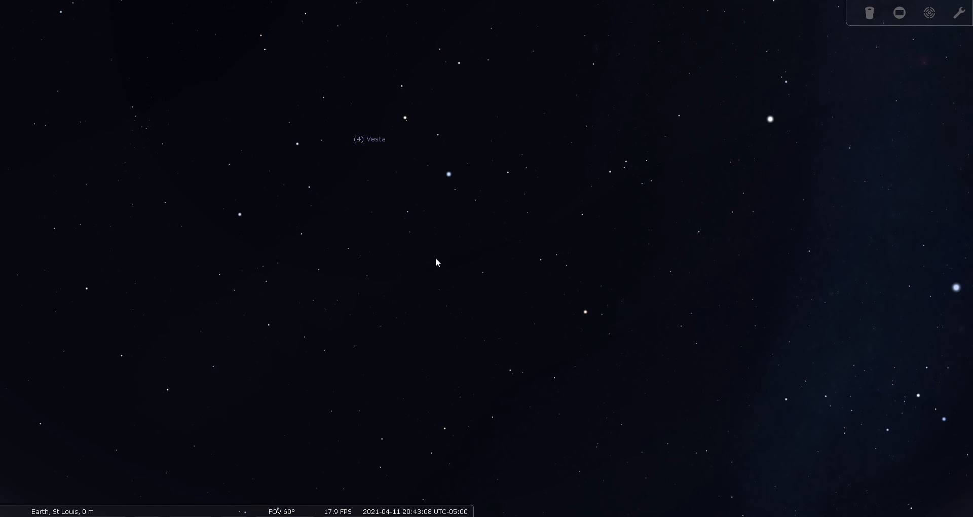
mouse_move(485, 273)
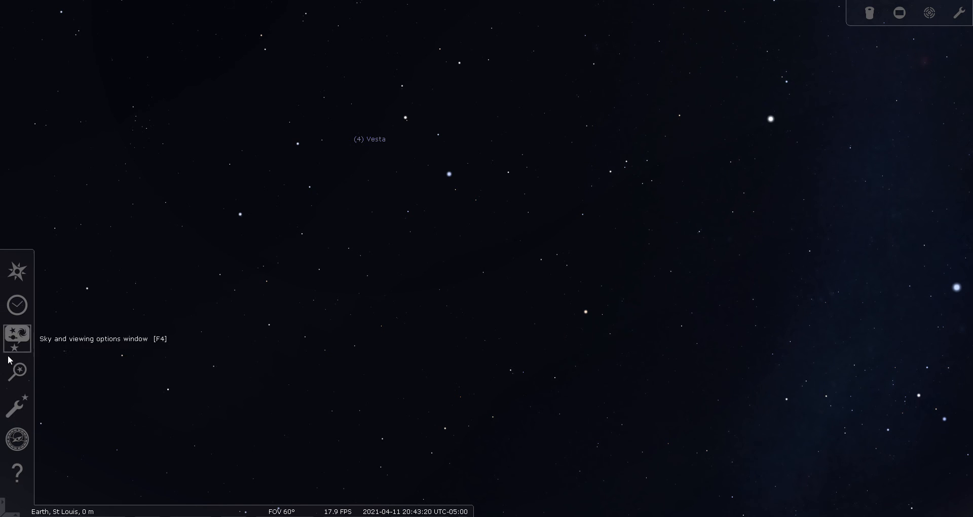
- Search for ngc3115 to centre the Spindle Galaxy in the finder rings
click(16, 371)
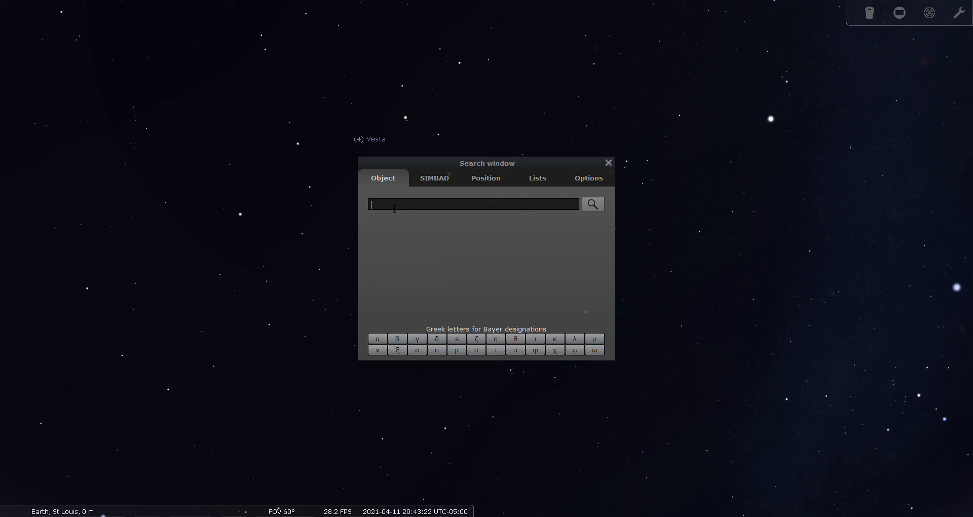
text(ngc3115)
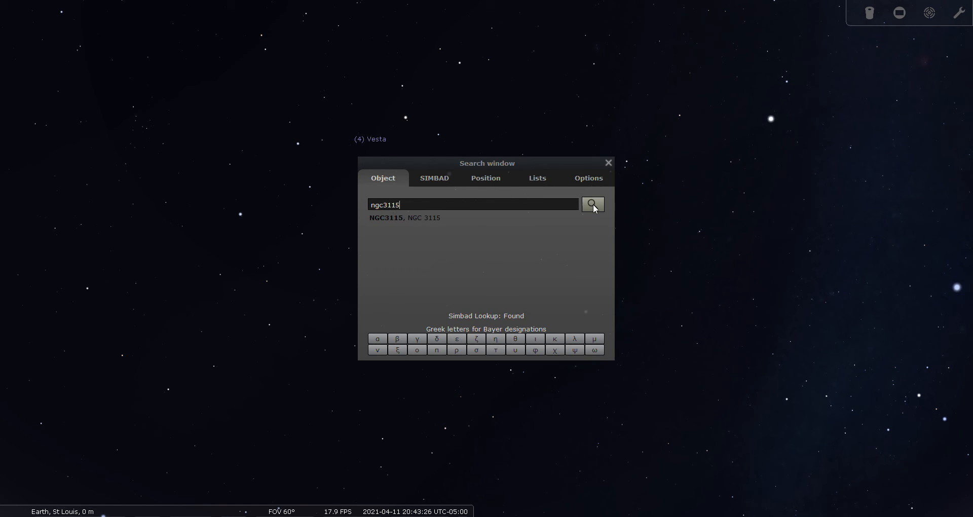
click(592, 205)
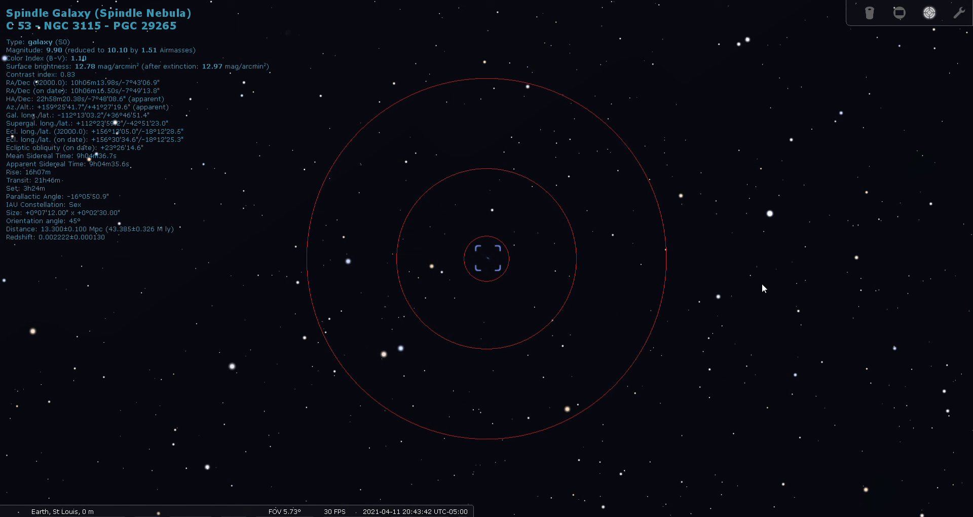
mouse_move(754, 292)
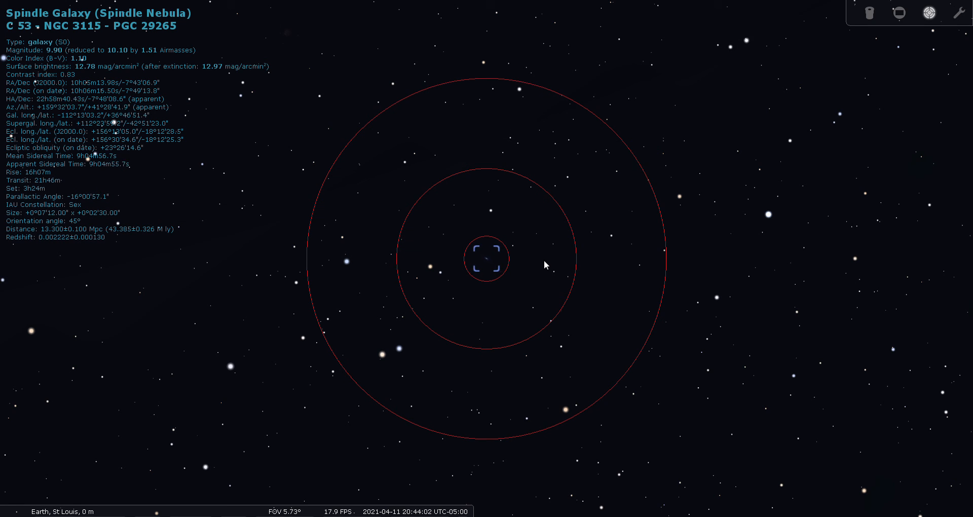
- View NGC 3115 through the eyepiece, switching from the 24mm to the 19mm Panoptic at 106.9×
click(870, 13)
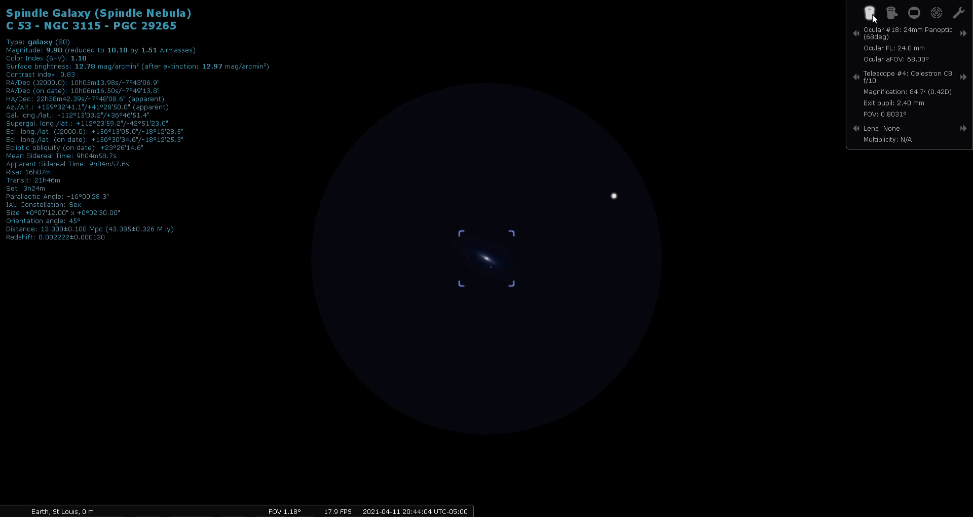
mouse_move(892, 211)
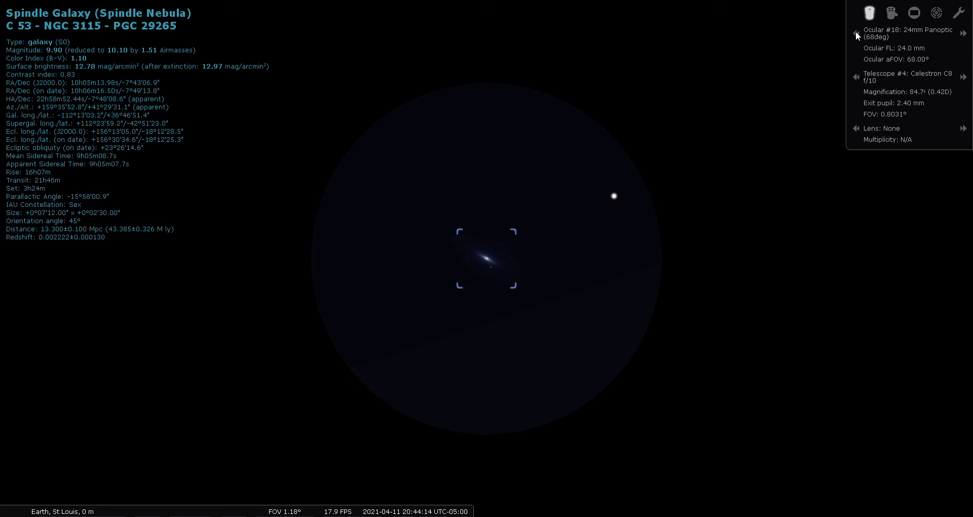
click(964, 31)
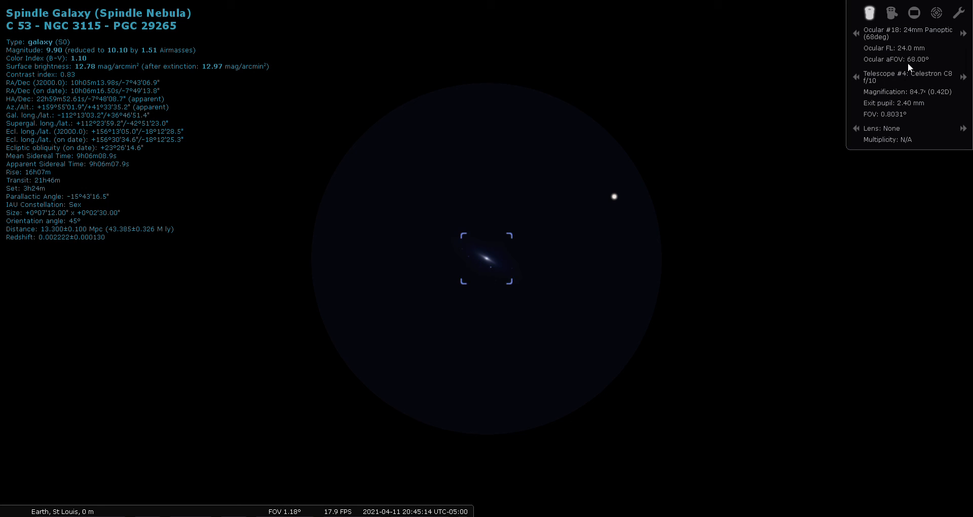
click(963, 28)
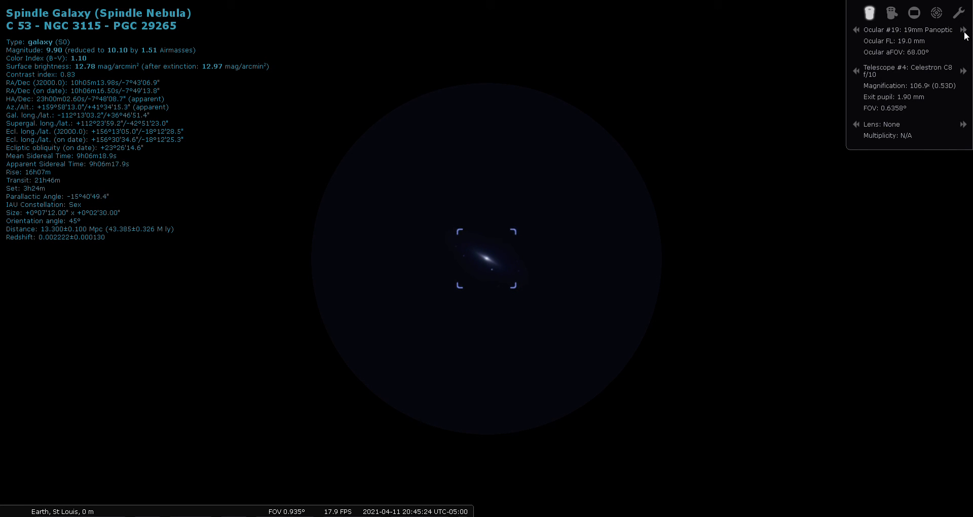
mouse_move(907, 191)
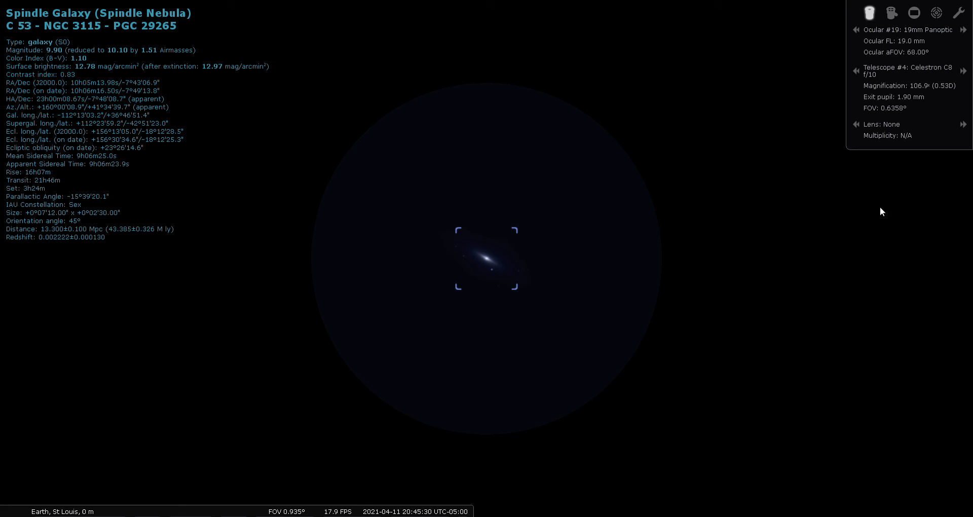
- Turn off the eyepiece view and zoom out to about 60° showing Sextans among labelled constellation boundaries
click(870, 11)
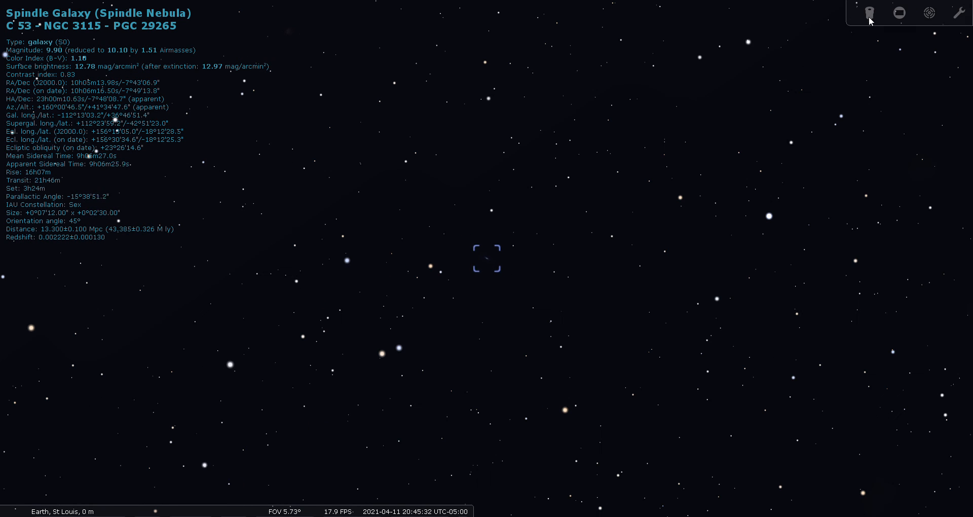
mouse_move(749, 161)
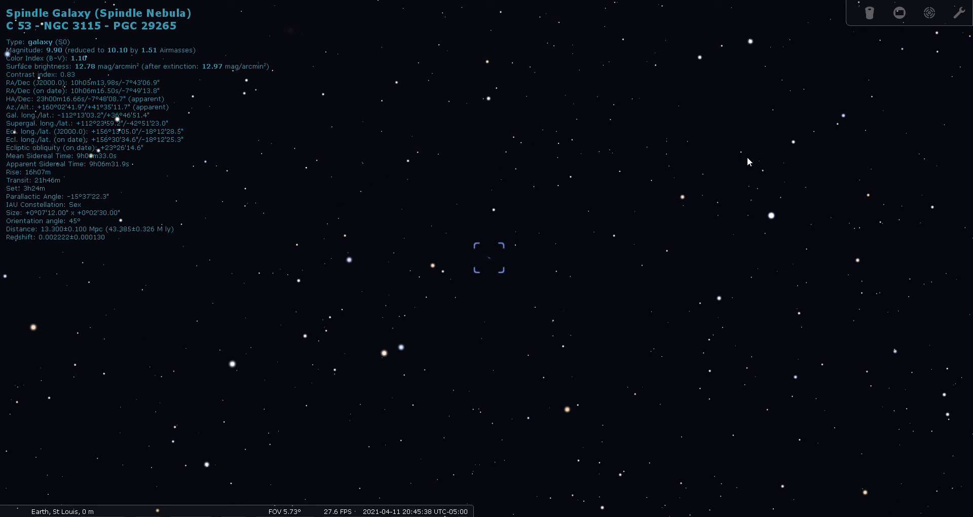
scroll(down, 3)
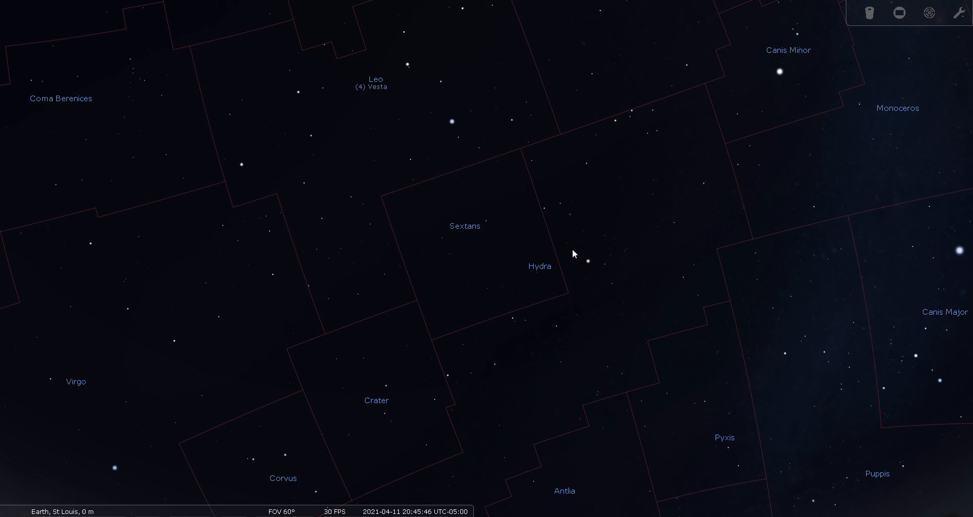
mouse_move(431, 238)
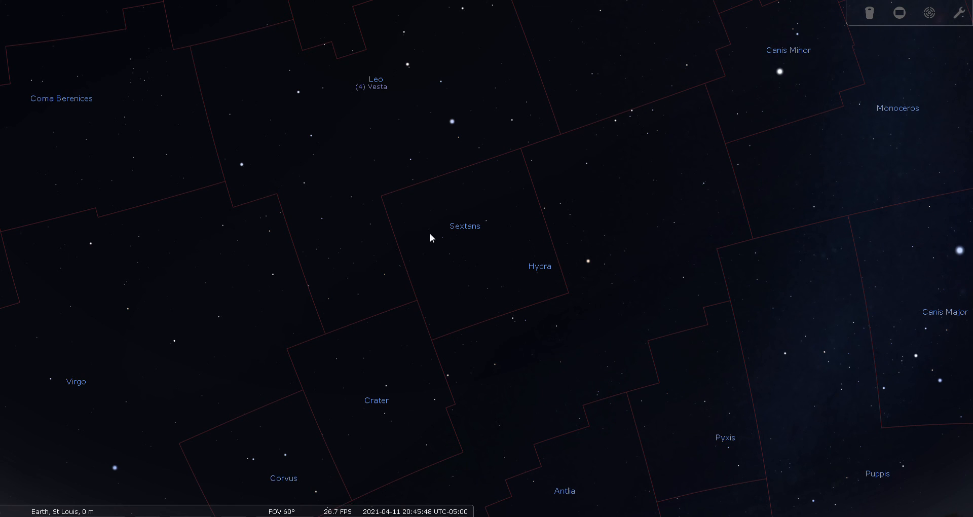
mouse_move(487, 341)
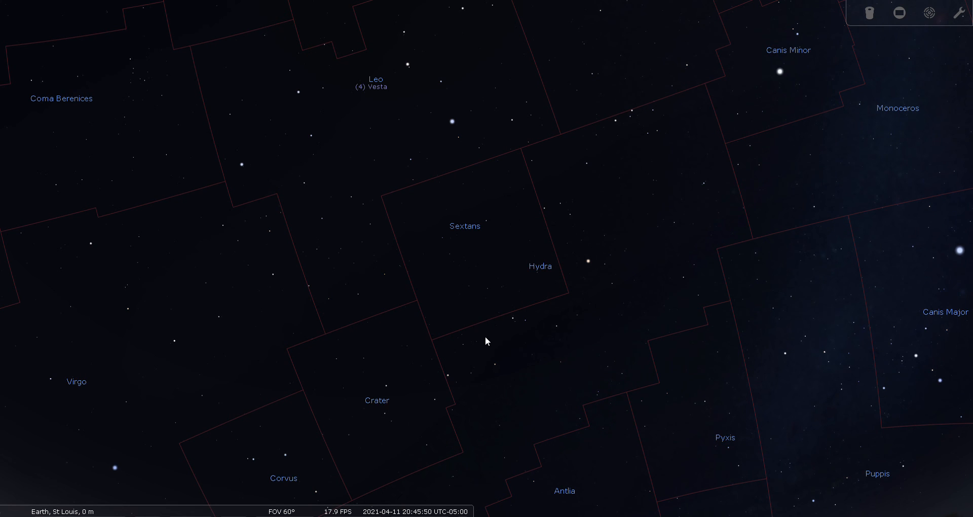